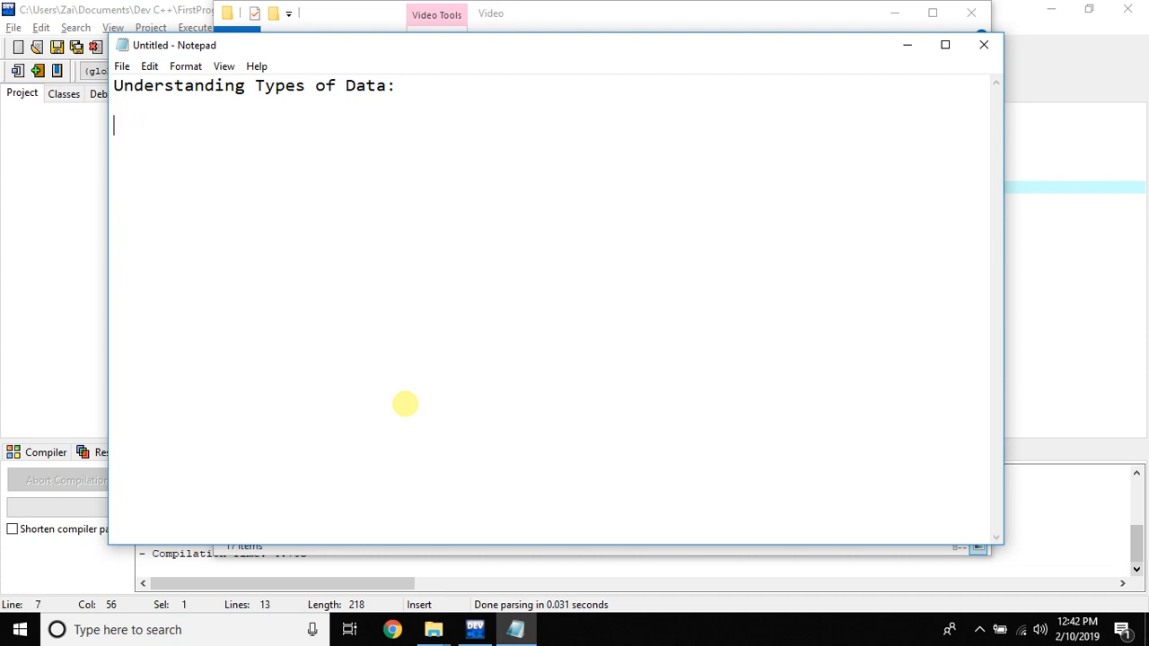
Step: Write 'Name: Mr Abc | string: a~z and A~Z' and begin an 'Email:' line
type("Name:")
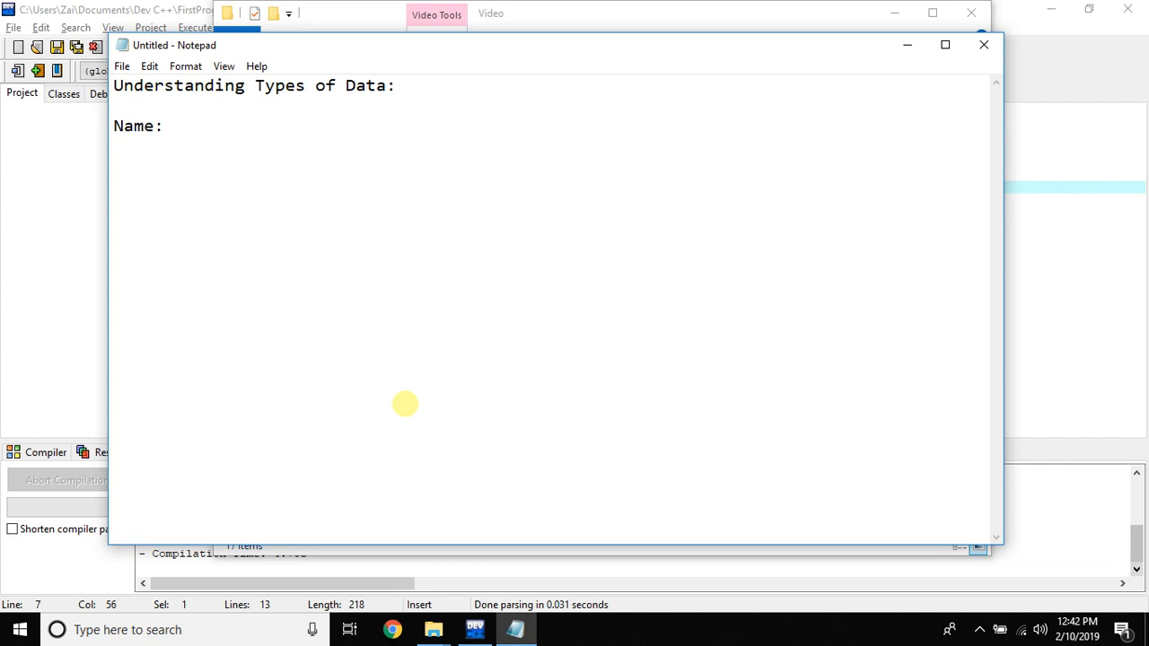
type("Mr")
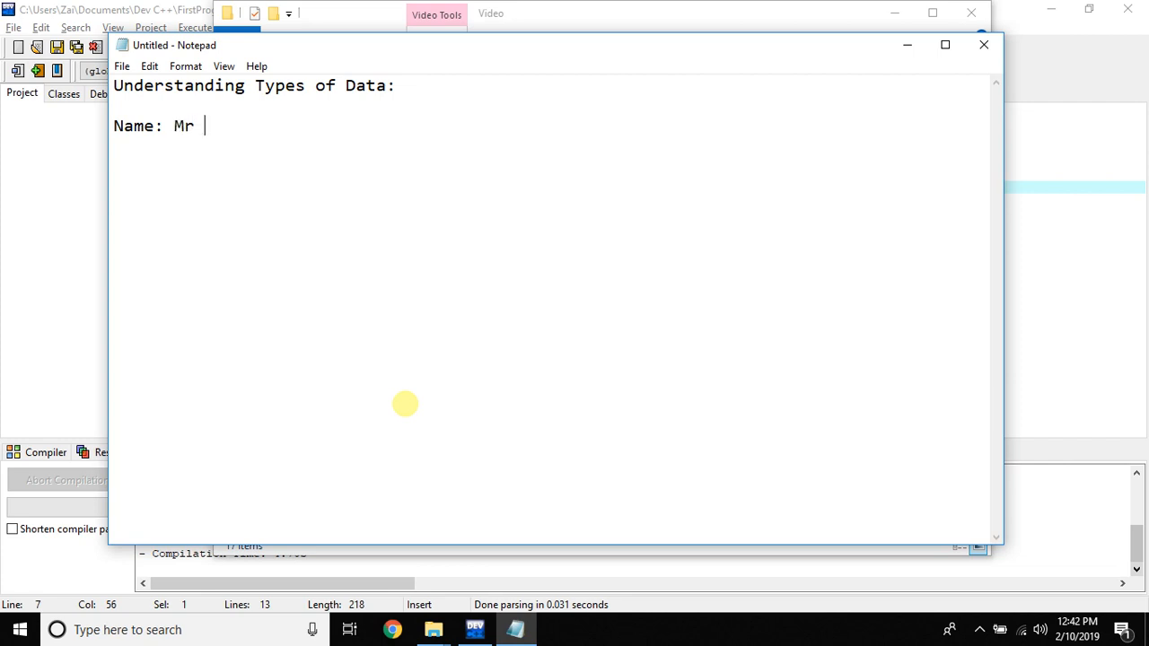
type("Abc |")
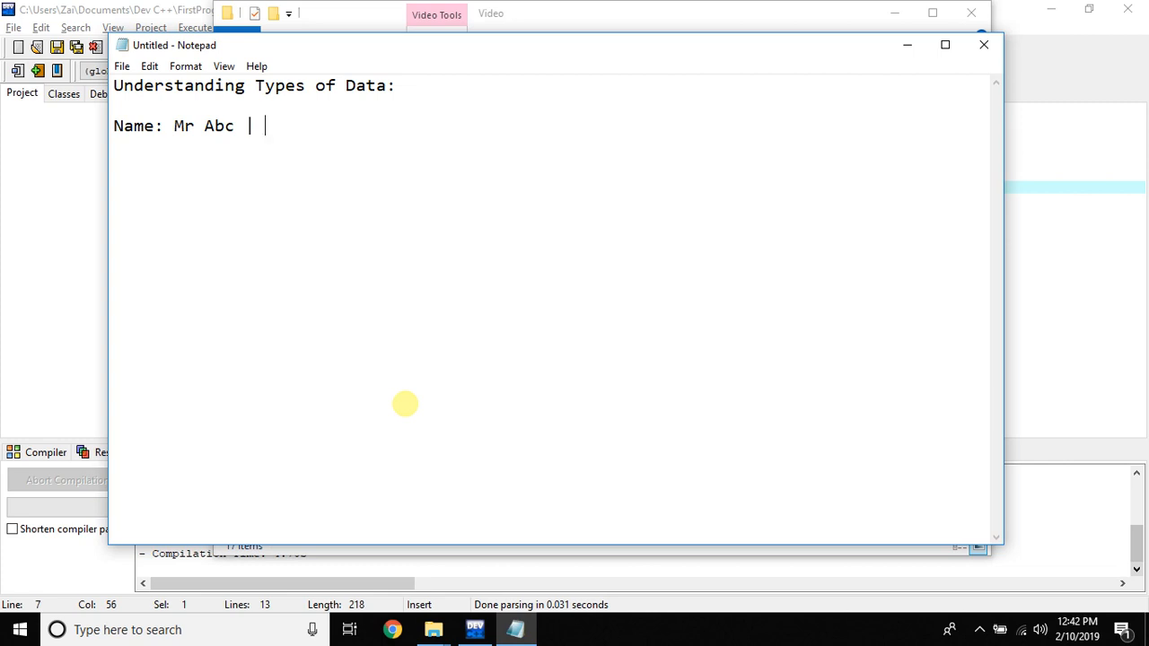
type("string")
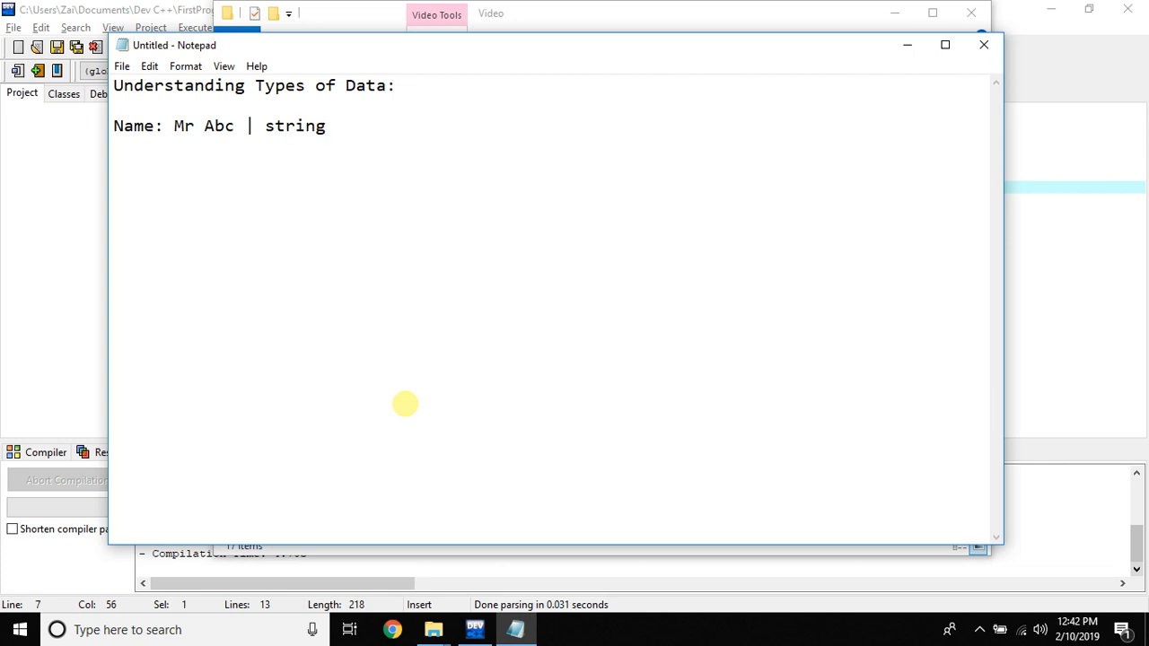
type(":")
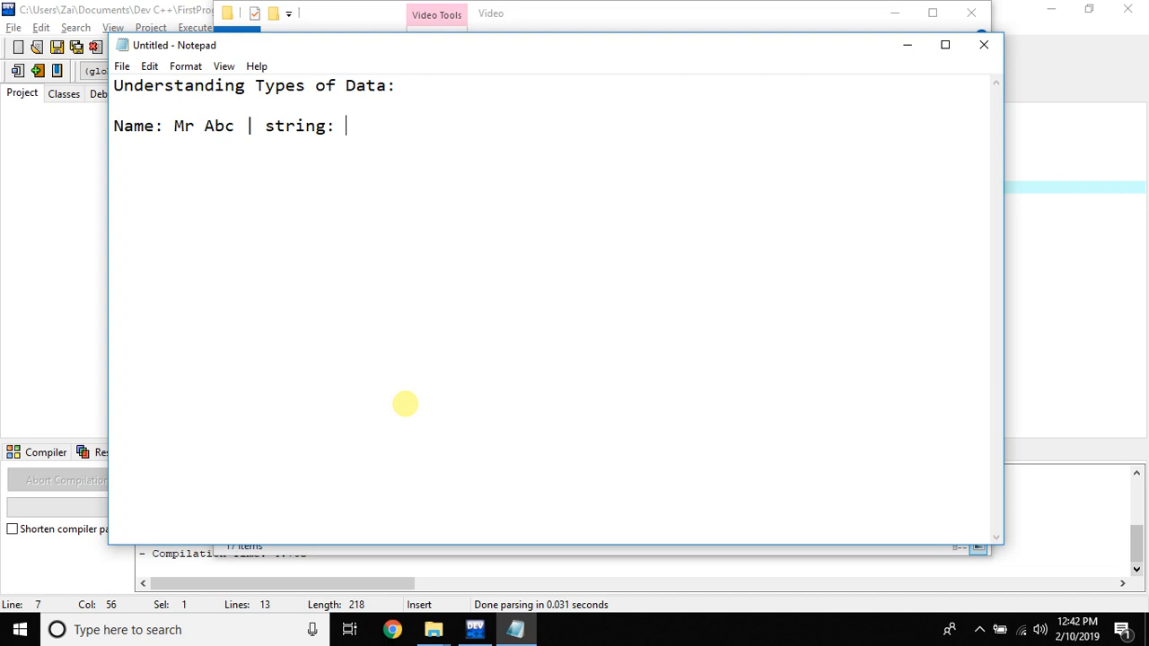
type("a~z")
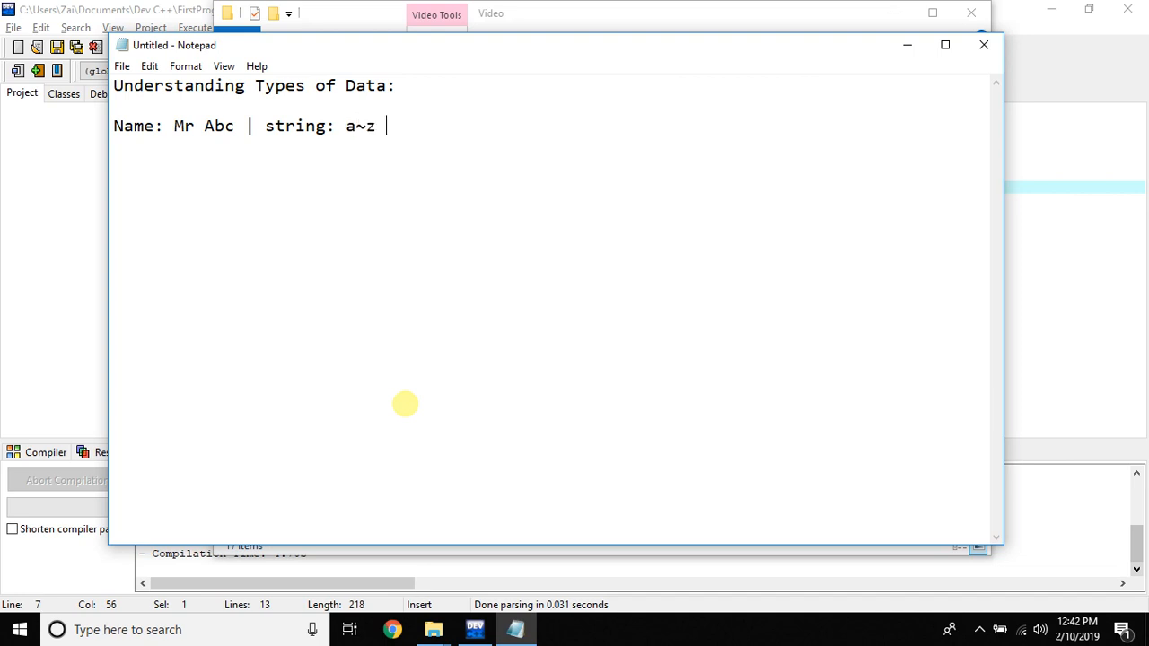
type("and Z")
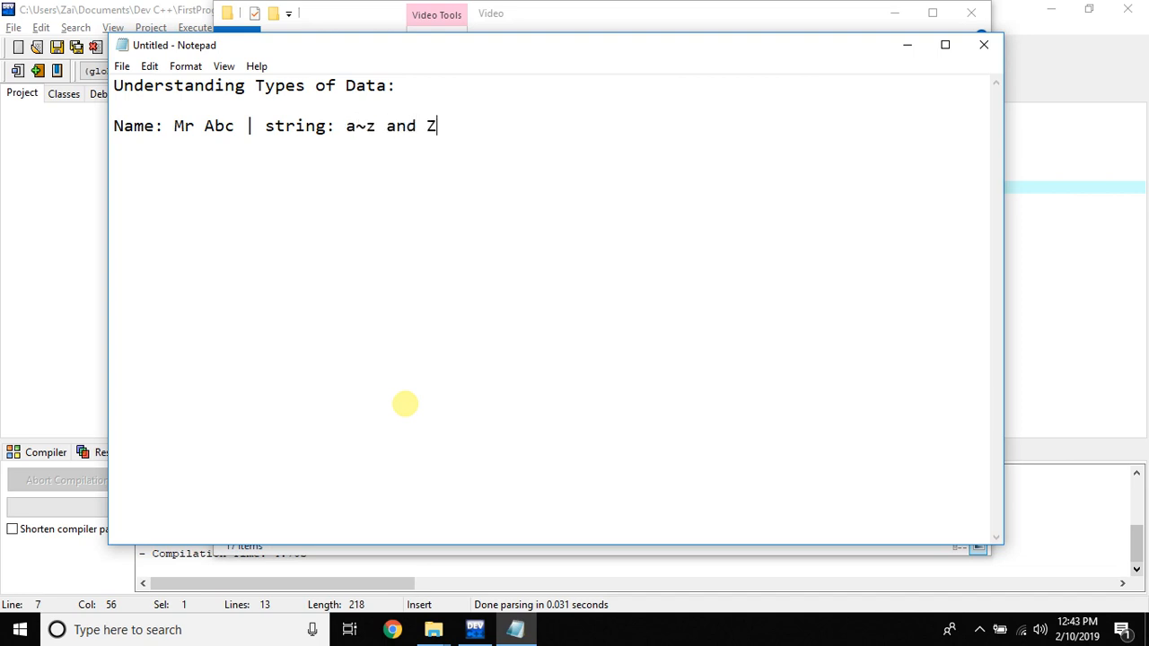
type("~z")
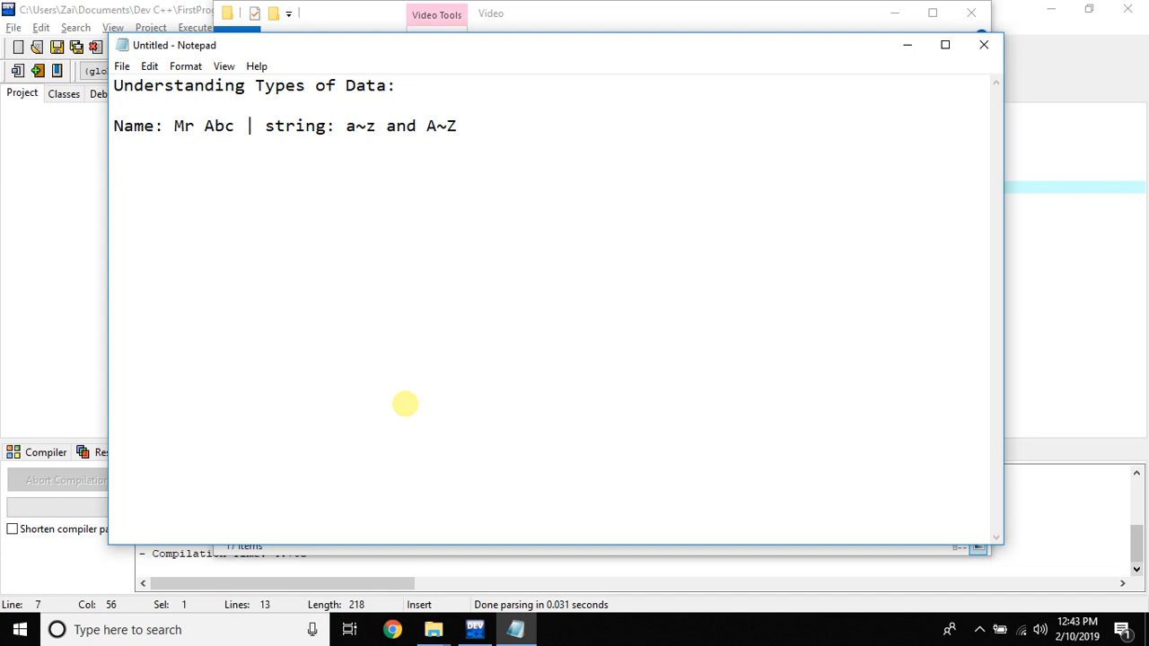
type("Email:")
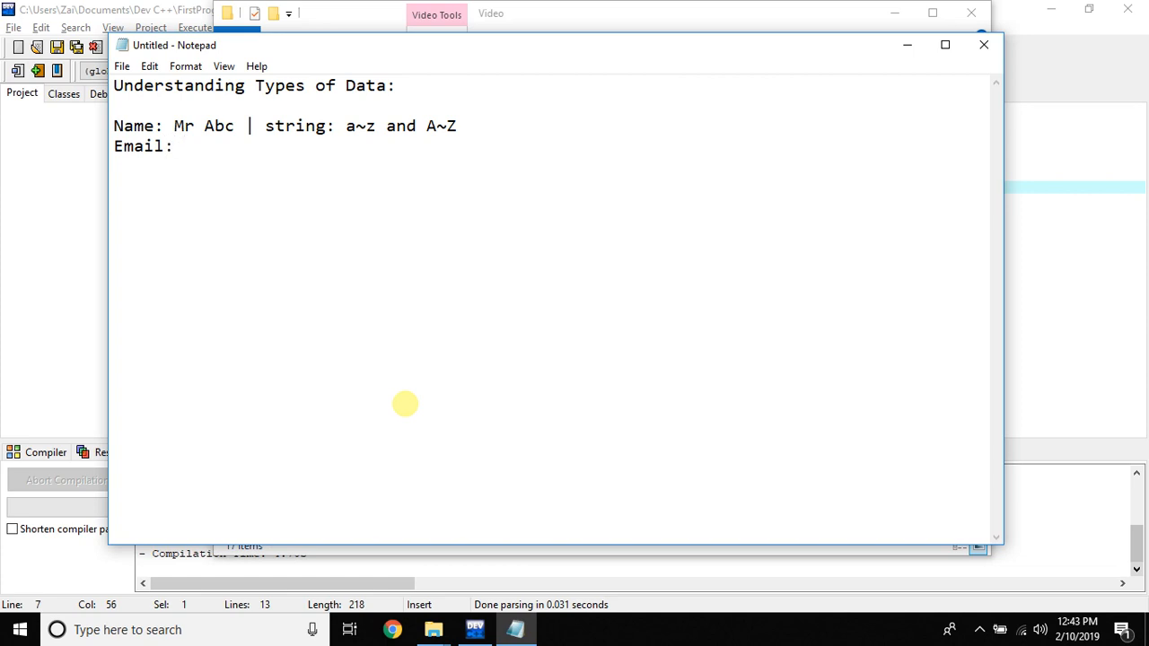
type("abc")
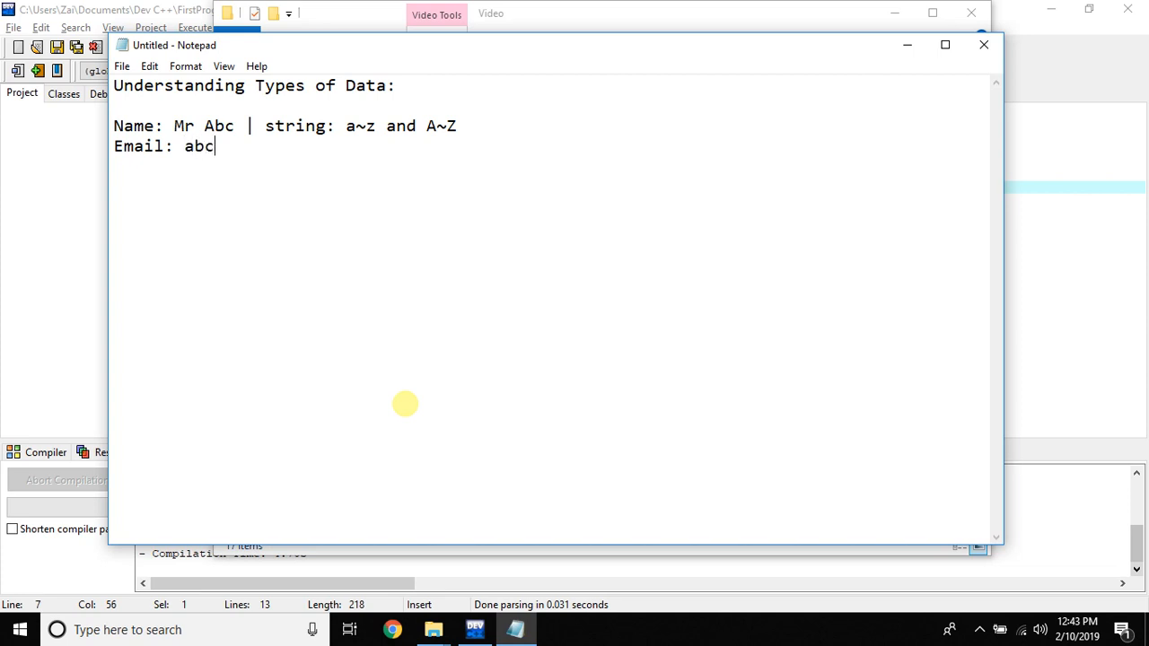
type("_def")
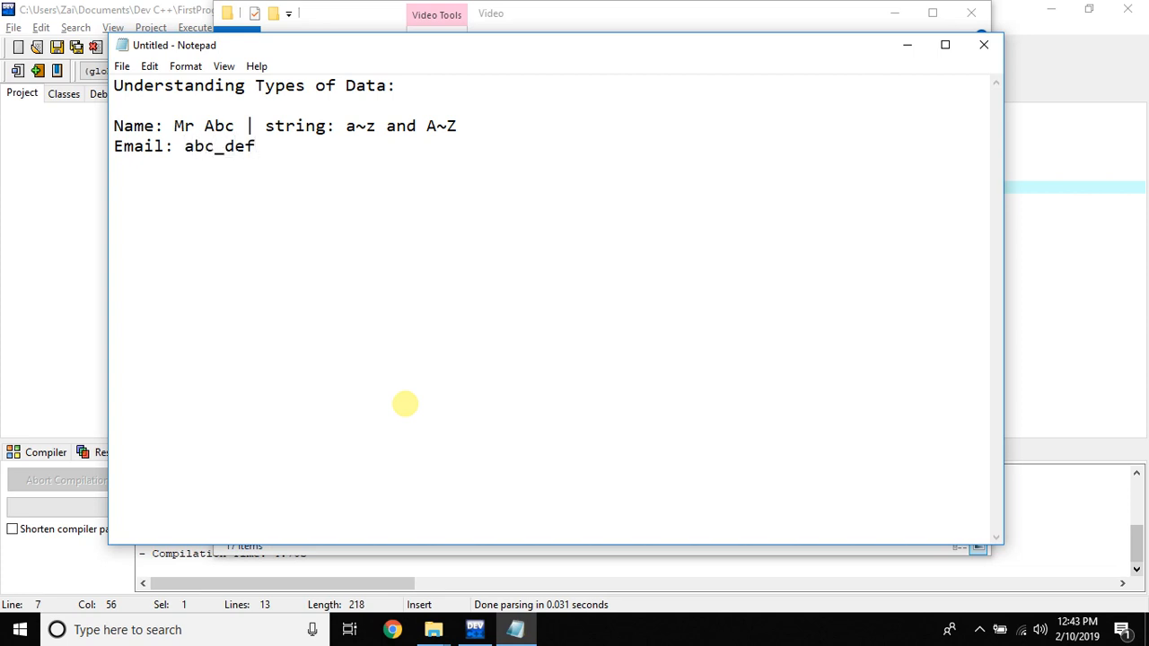
type("@gmail.com |")
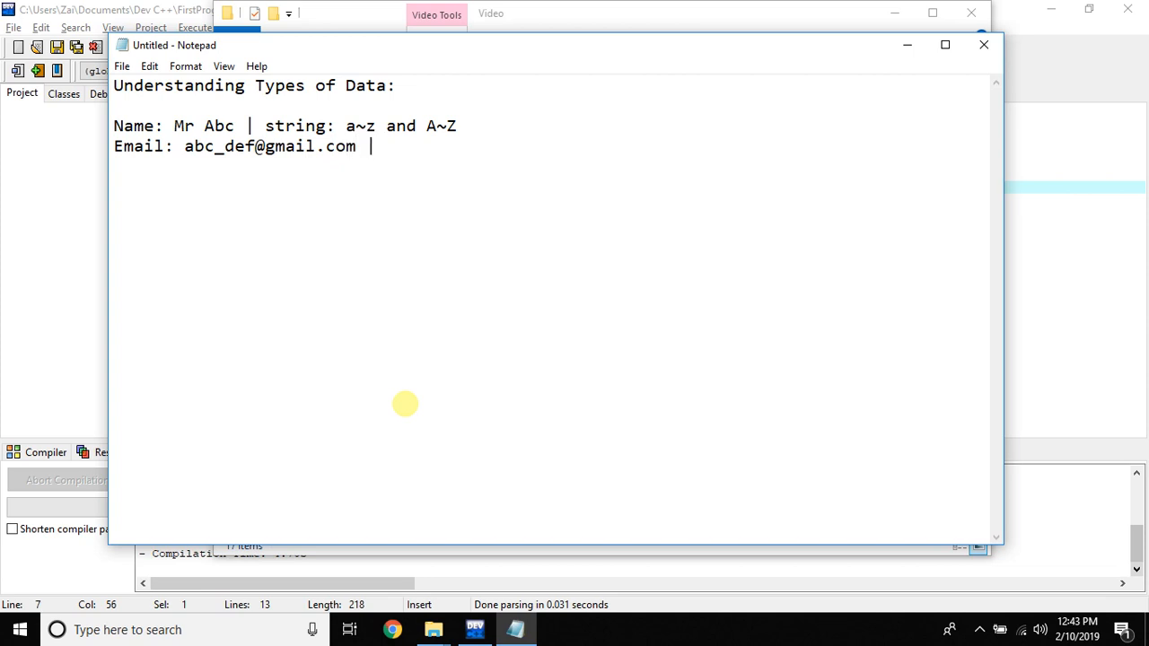
type("A")
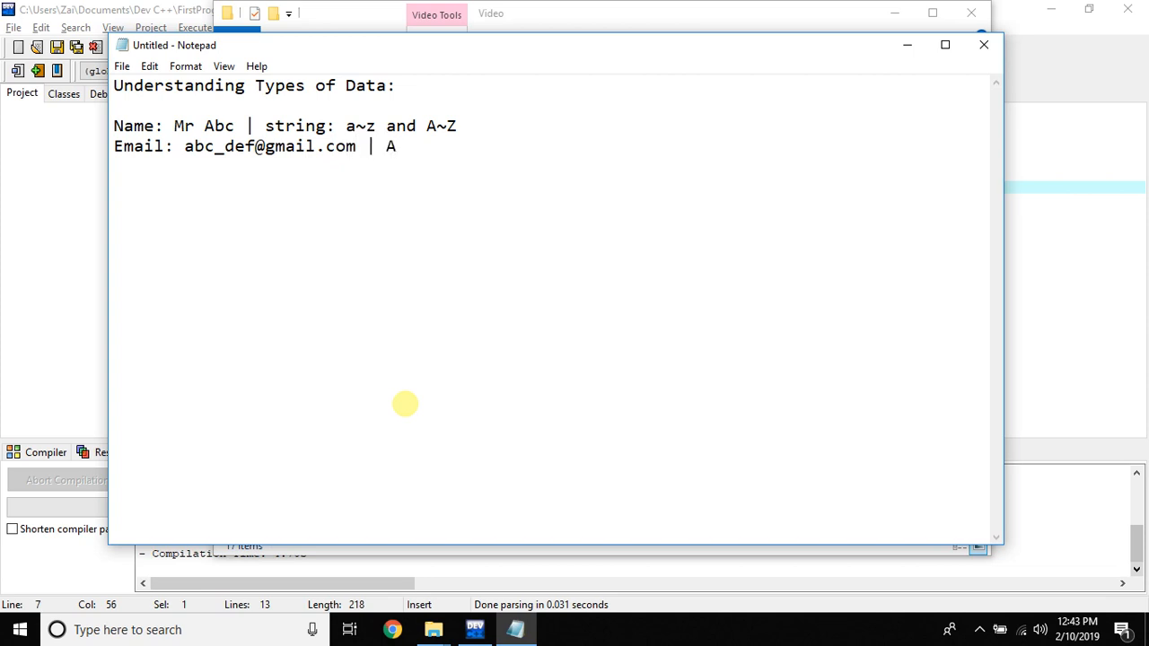
type("~")
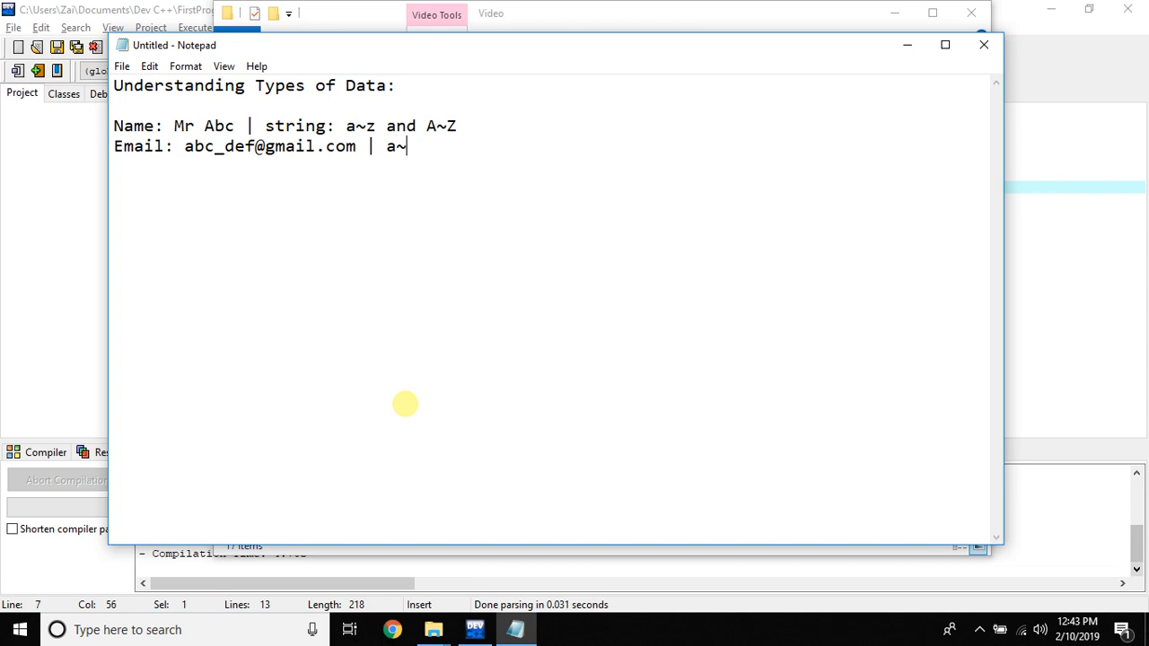
type("Z")
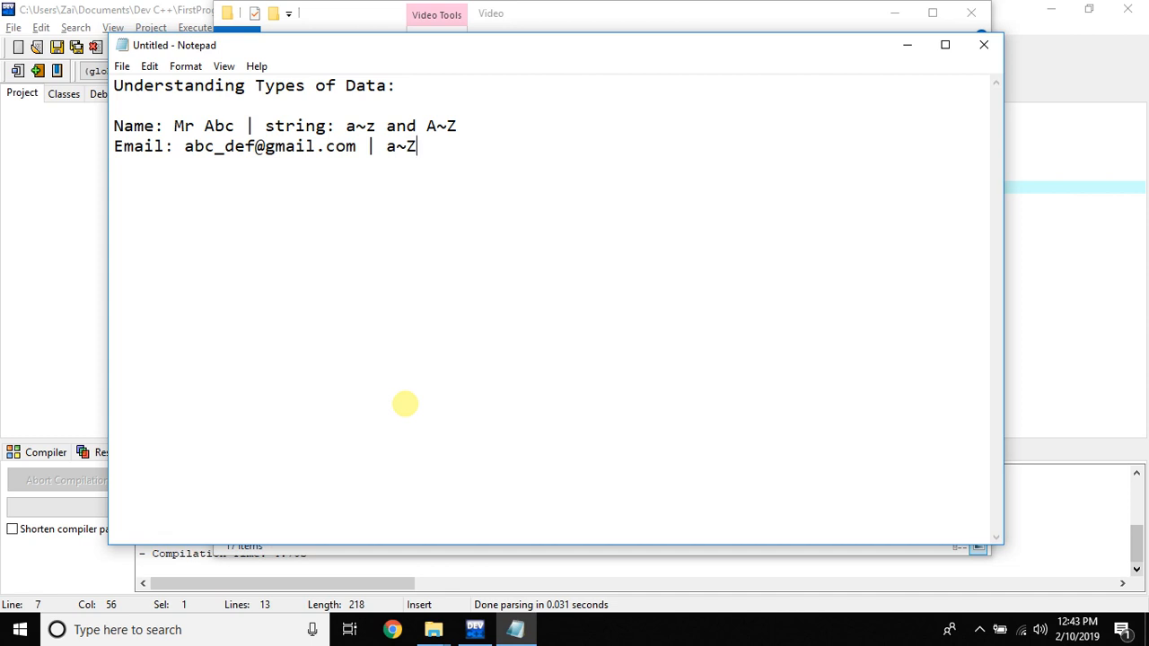
type("0")
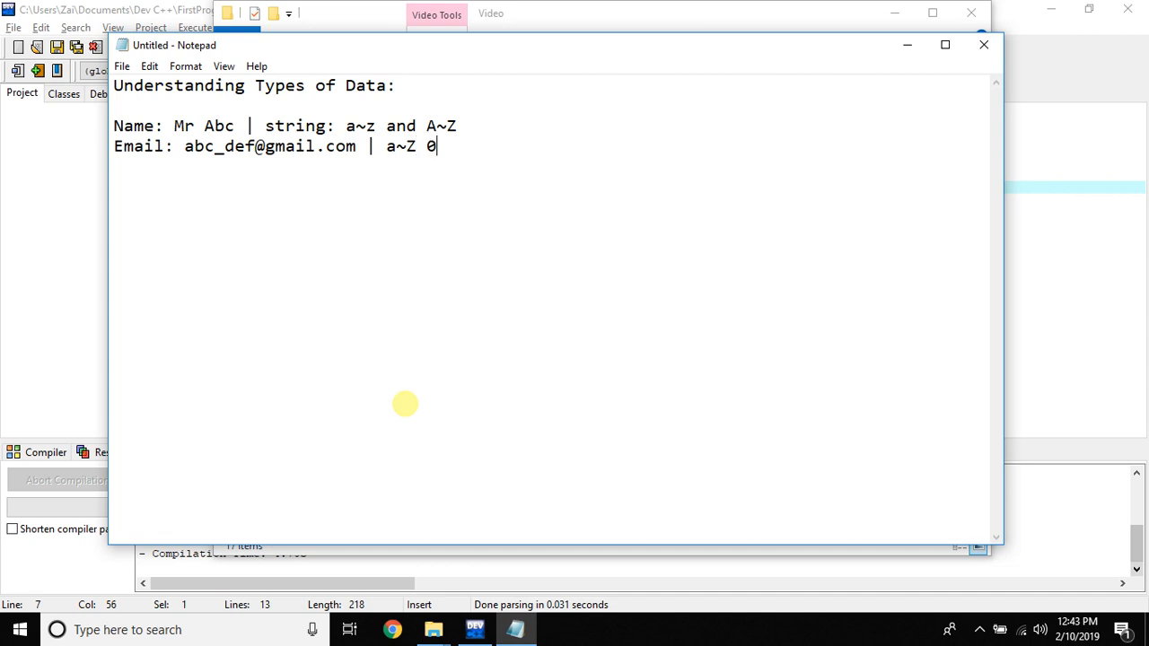
type("~1")
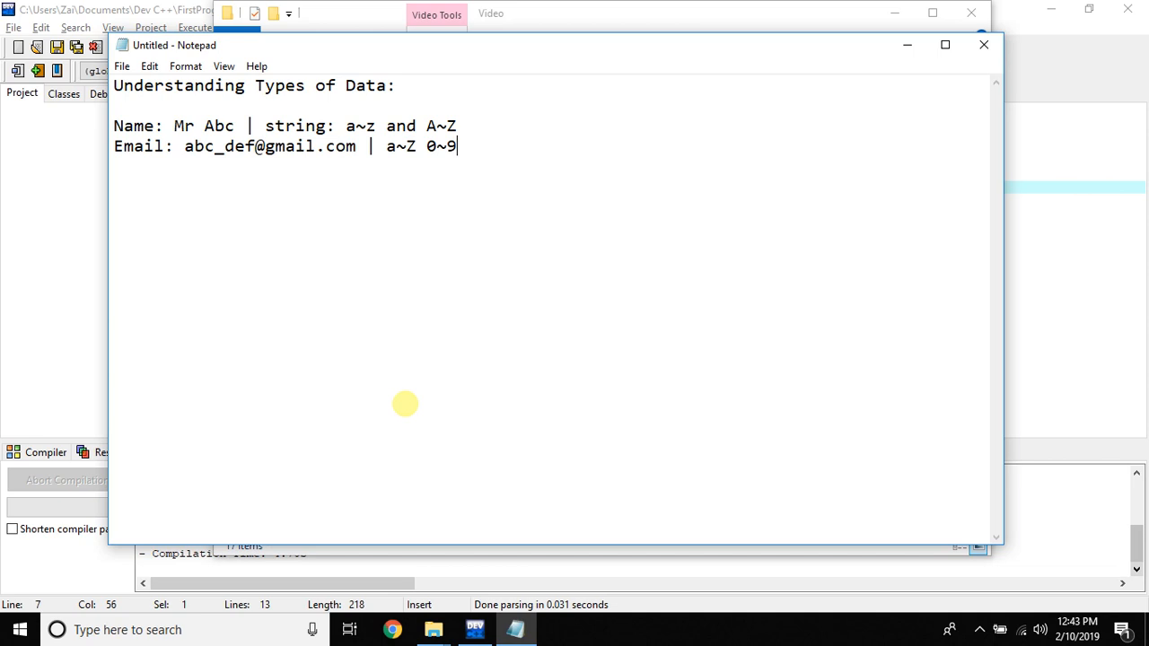
type("!@")
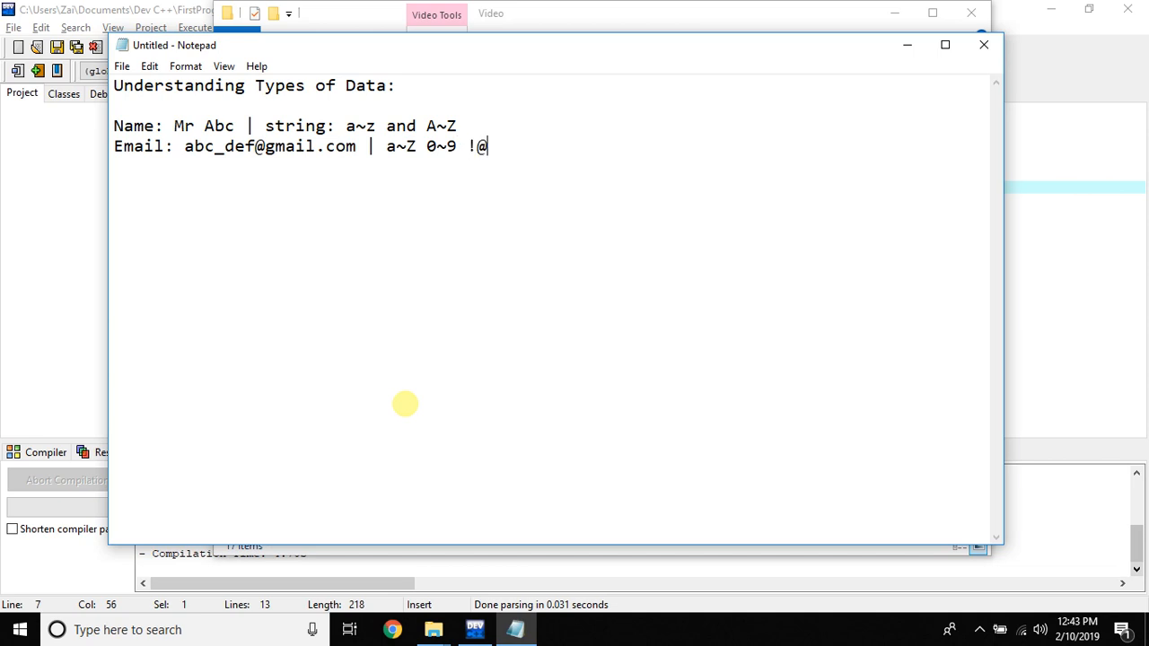
type("# | String")
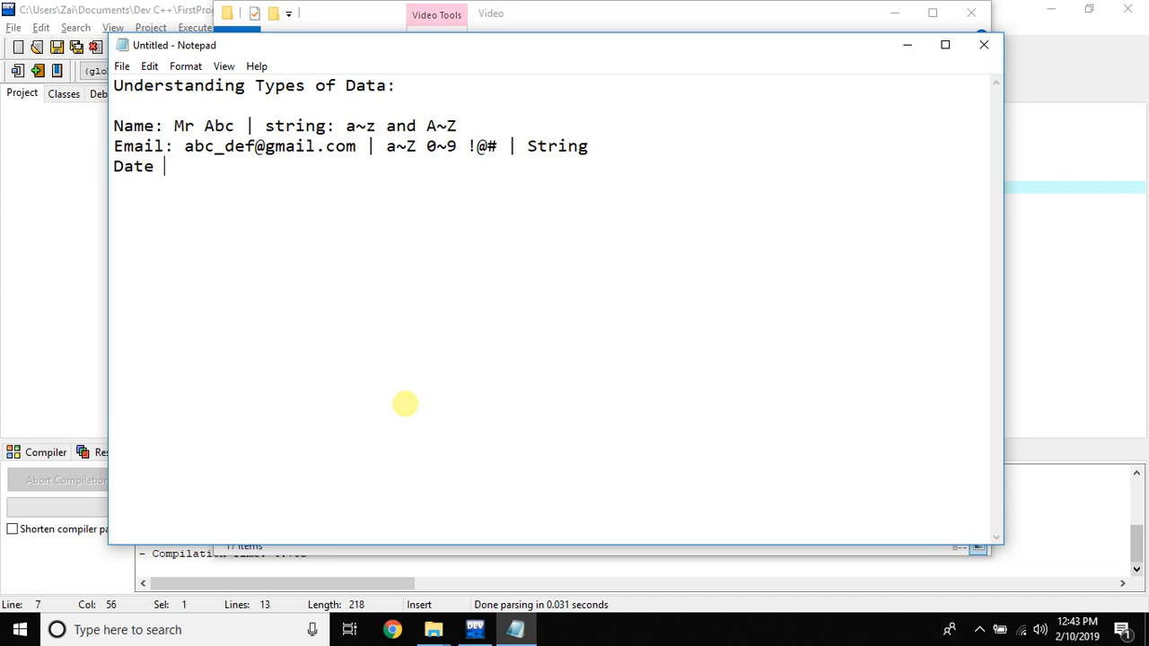
Step: Complete the line as 'Date of Birth: | Date'
type("of Birth:")
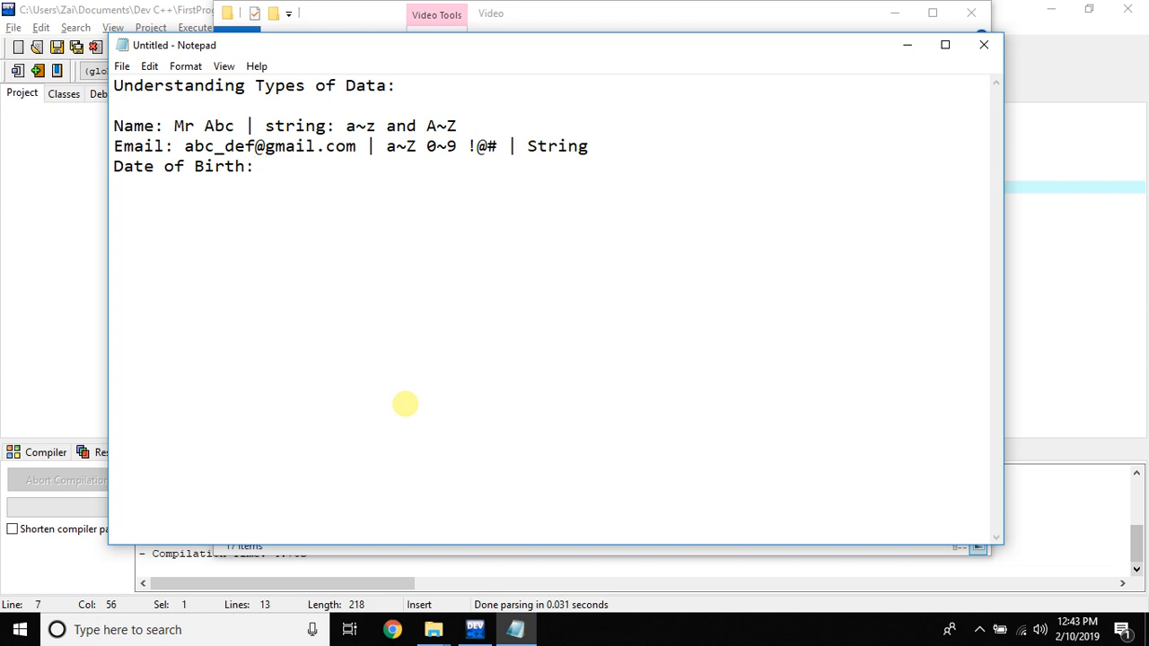
type("| Date")
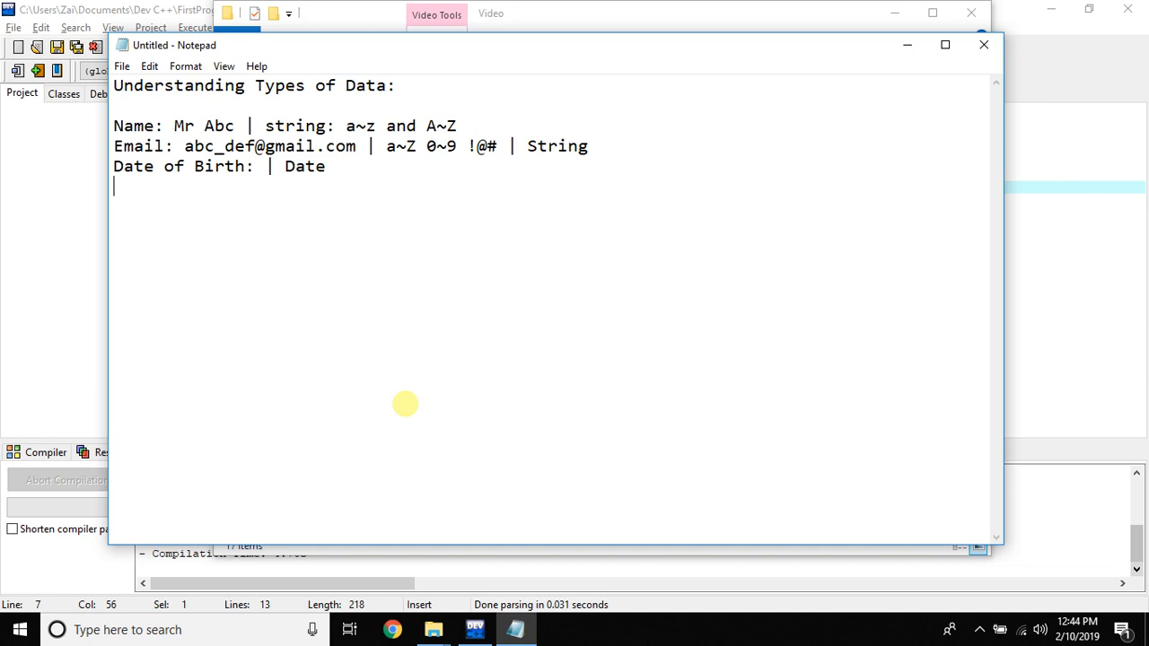
Step: Write 'Daily Income: | Interger: eg: 25000 | 0~9' and start the Daily Expenditure line
type("Daily Income")
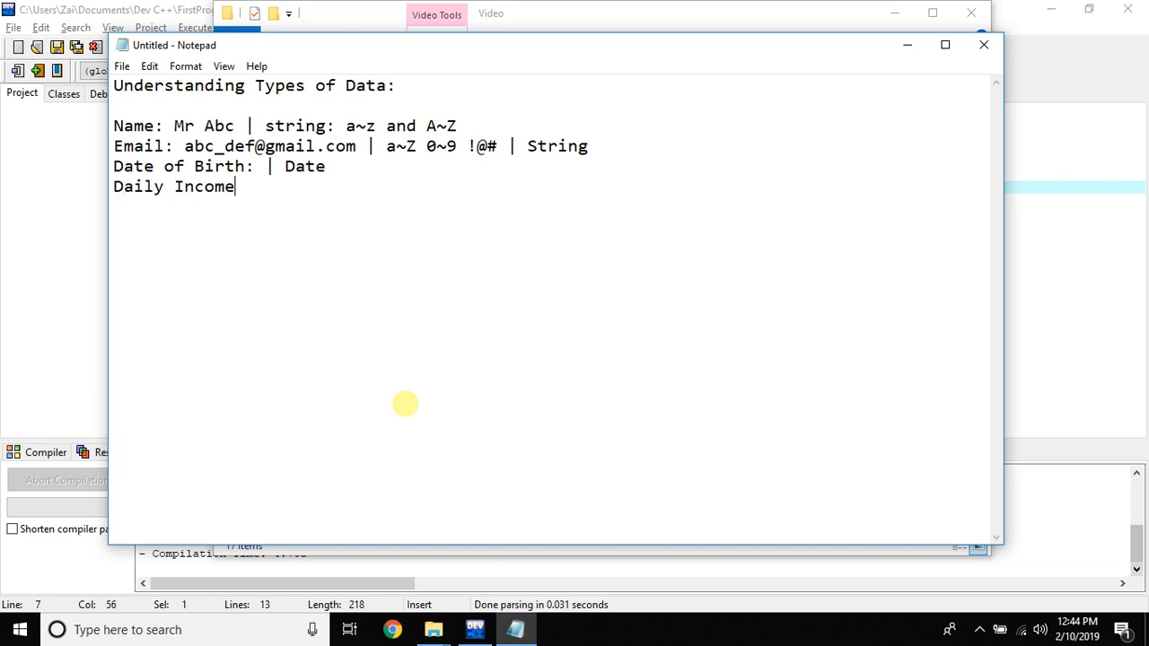
type(": |")
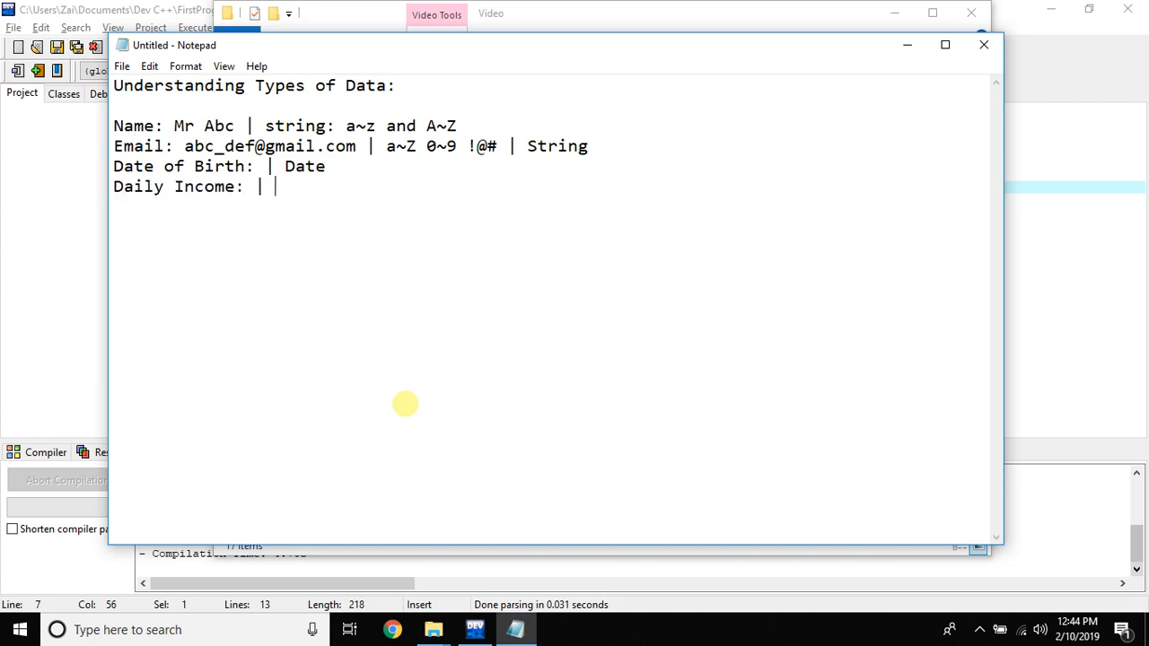
type("Interger")
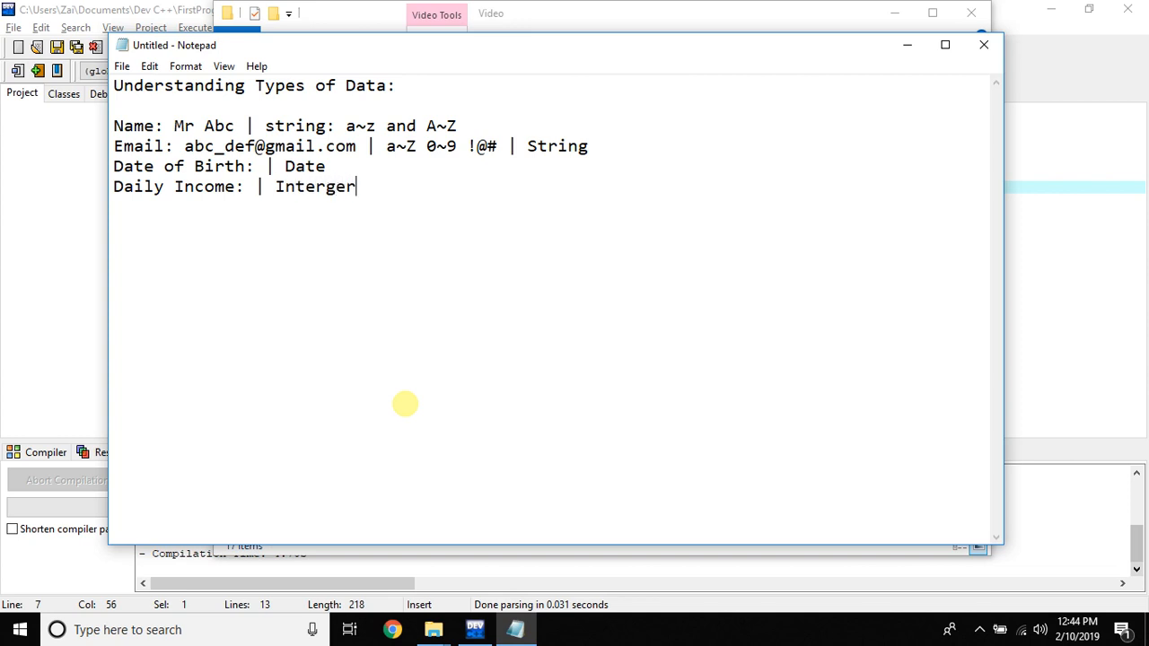
type(":")
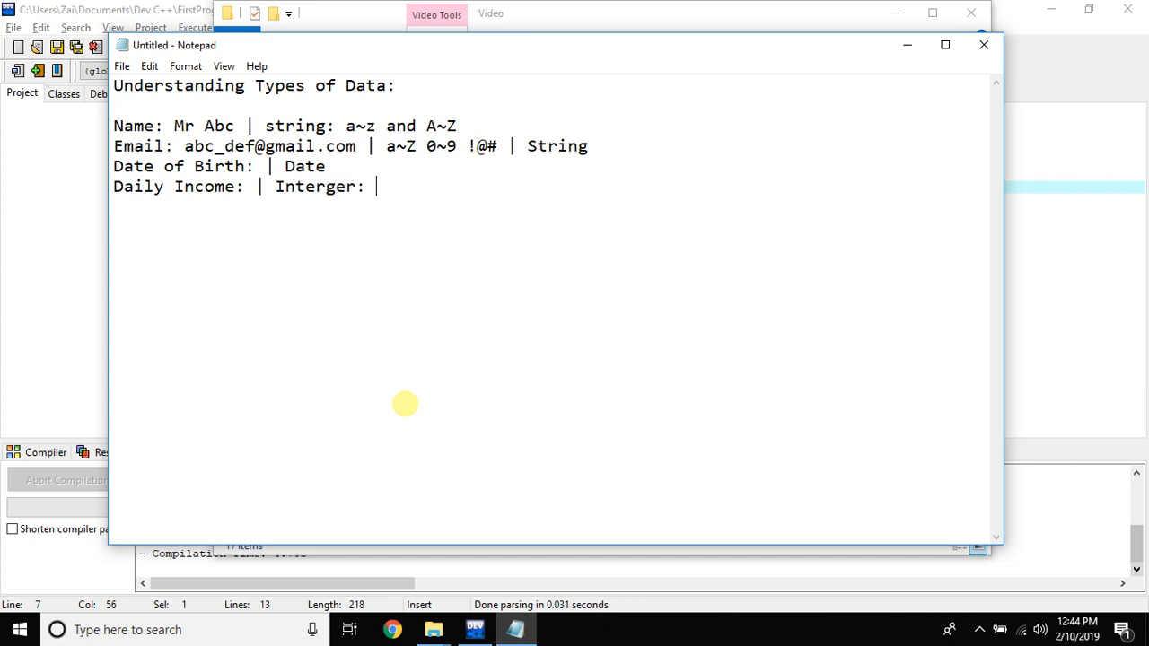
type("eg:")
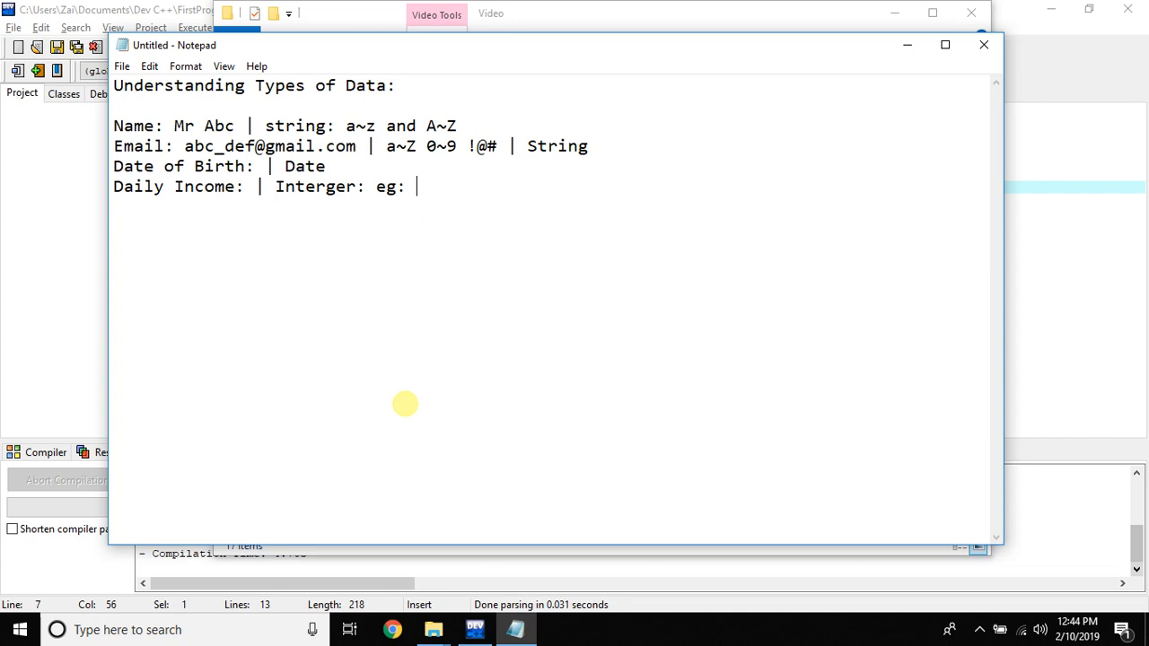
type("25000 |")
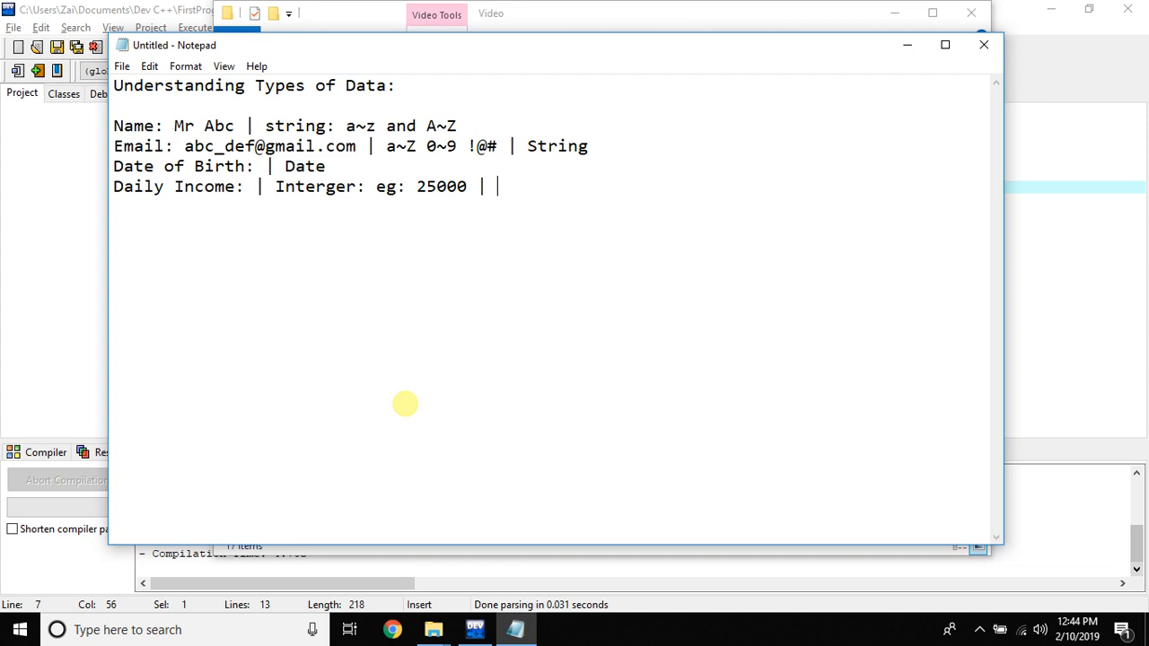
type("0~")
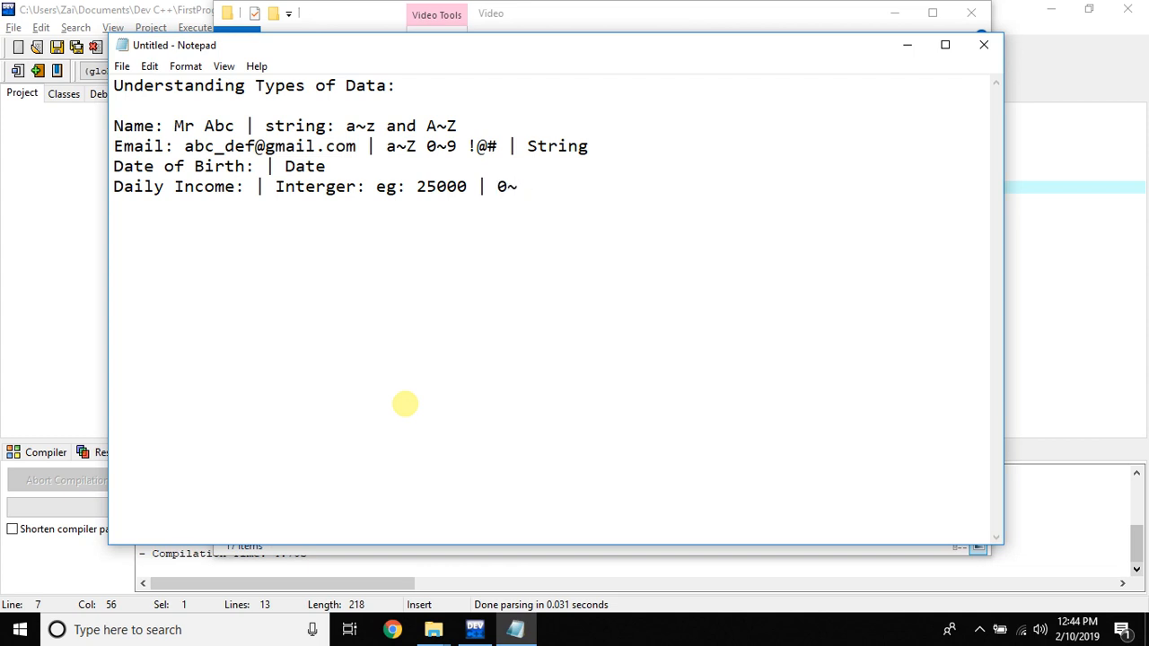
type("9")
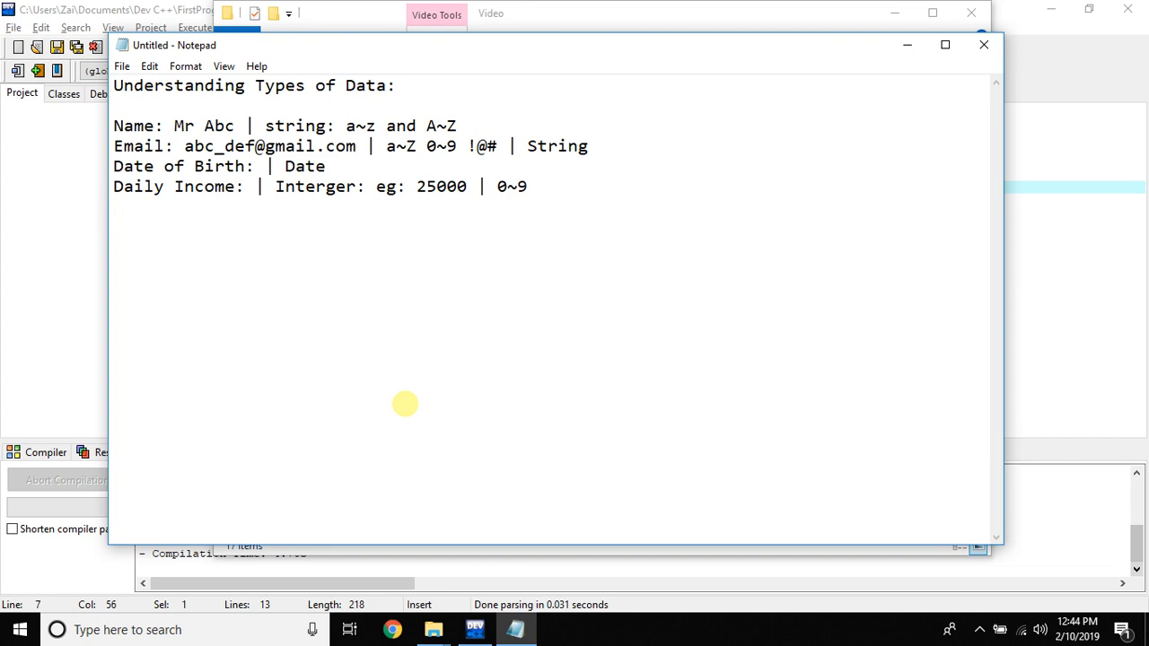
type("Daily Expenditure:")
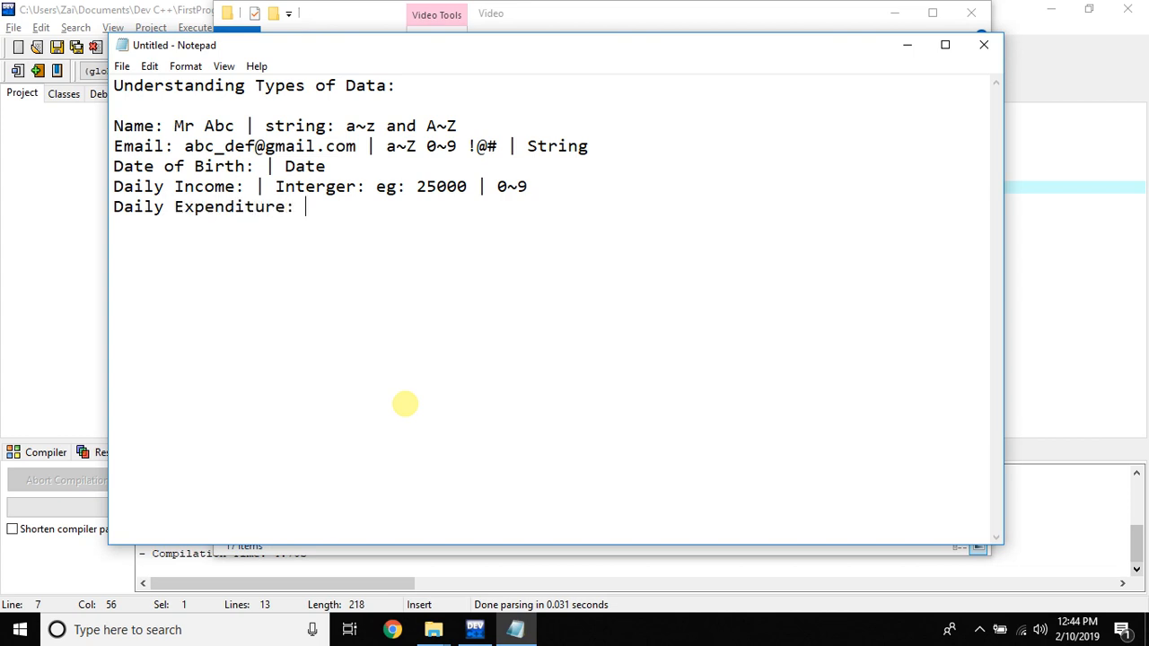
Step: Give Daily Expenditure '12.45 rupess | Fractional Data', removing the float label, then begin 'Ge'
type("12.")
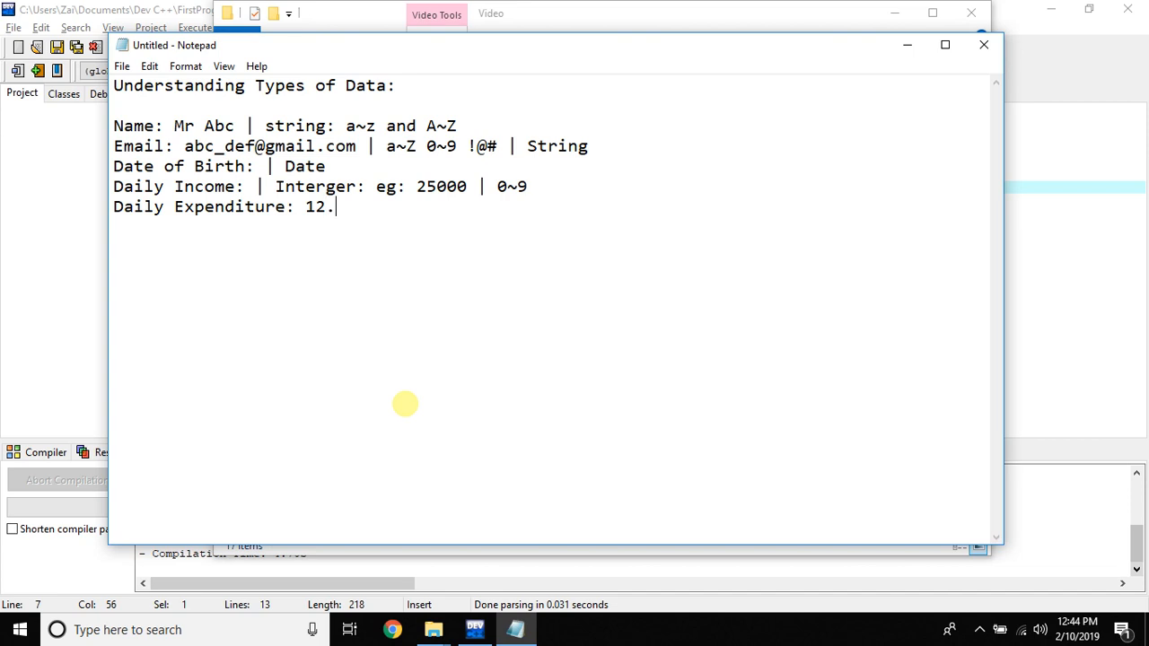
type("45 r")
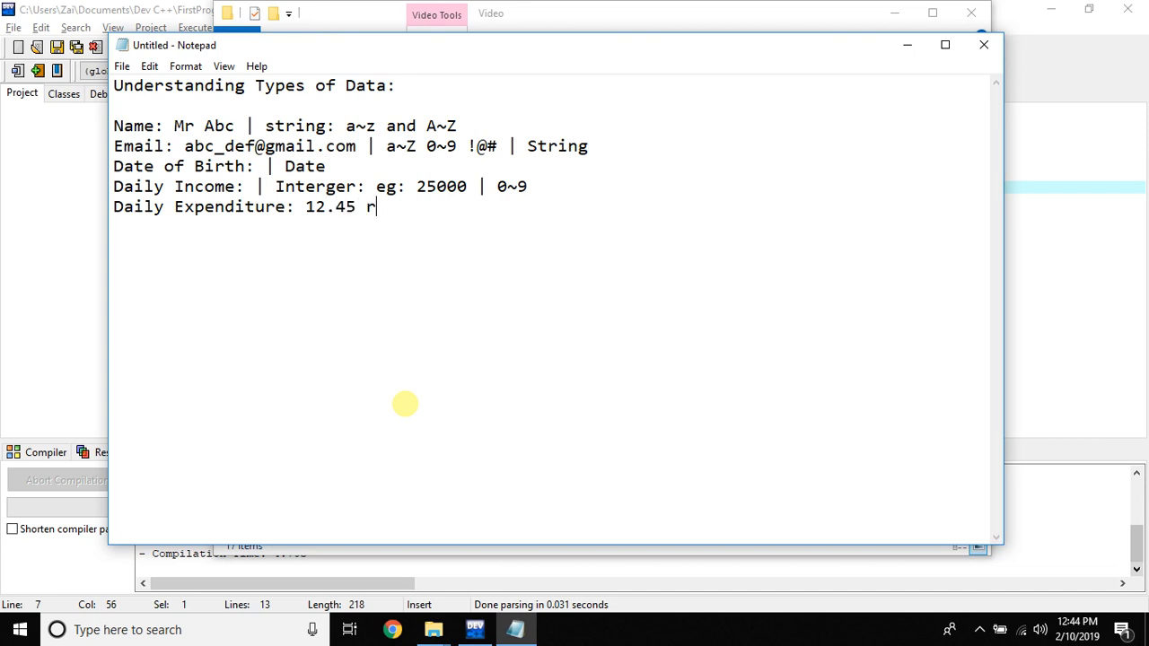
type("upess")
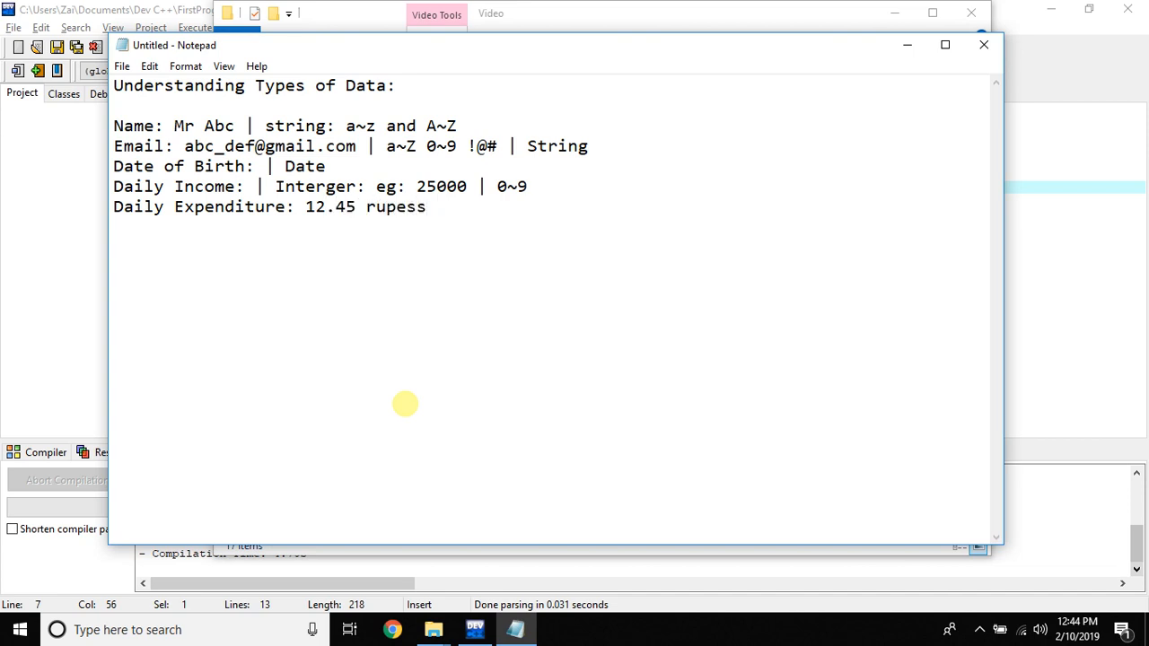
type("|")
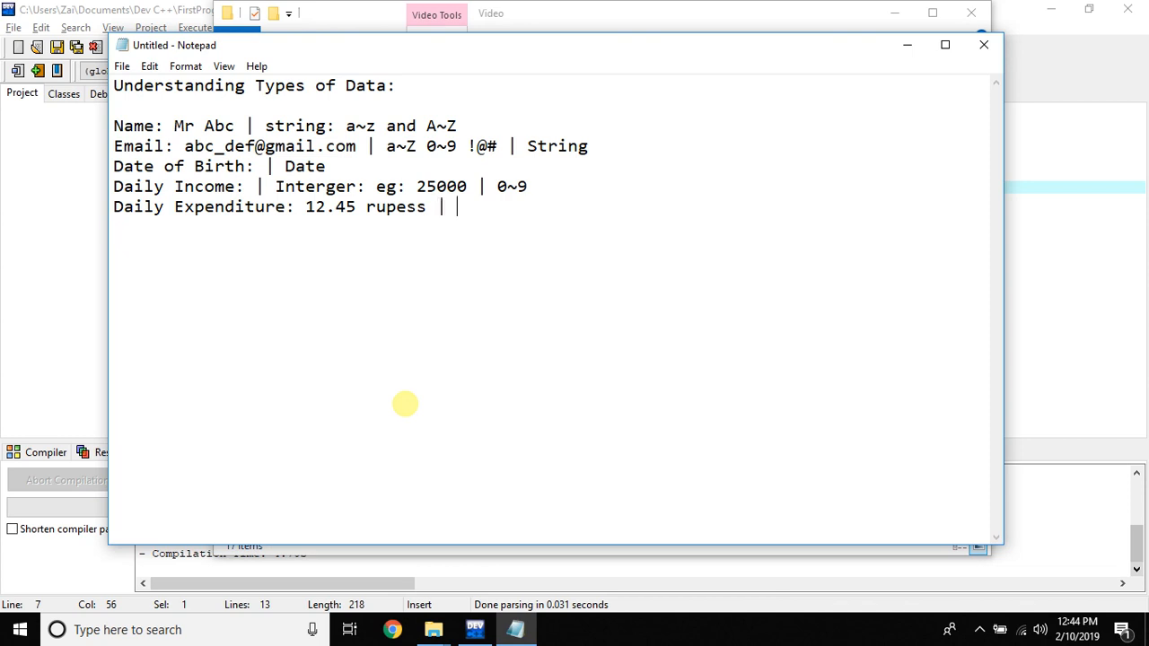
type("Fractional Data:")
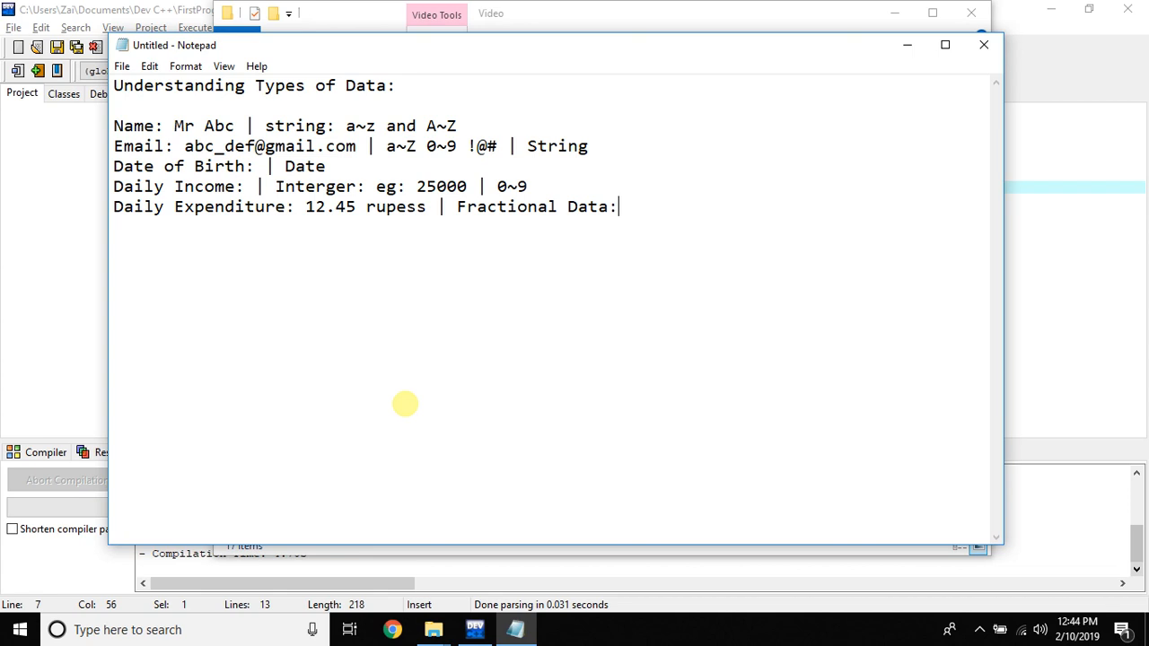
type("fl")
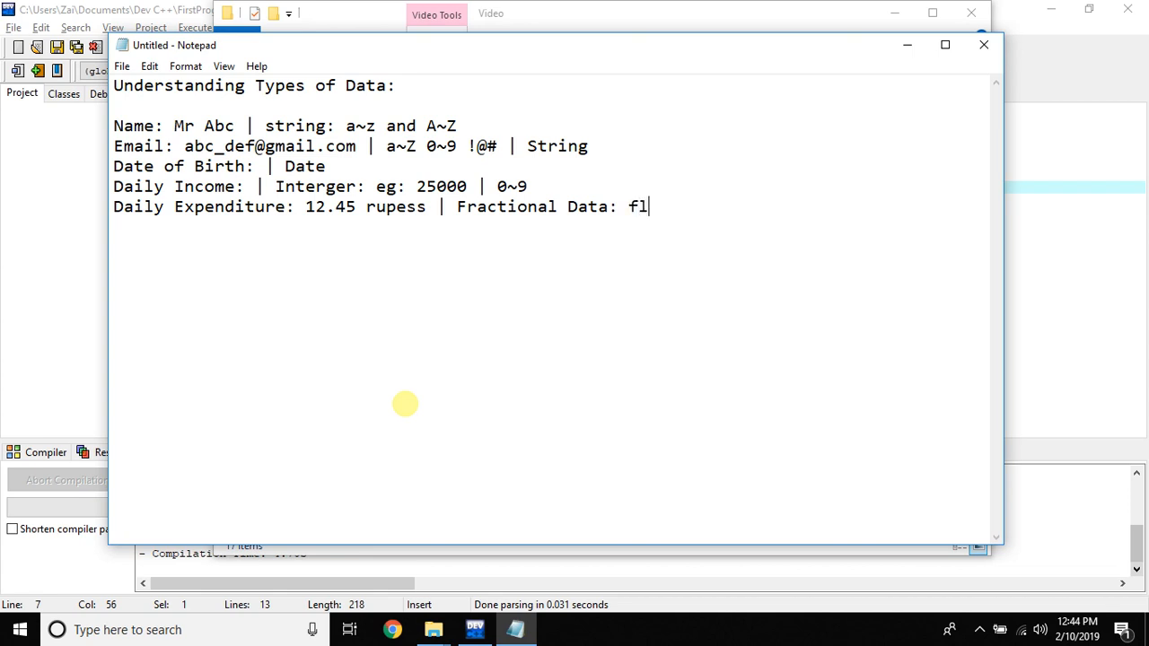
type("oat")
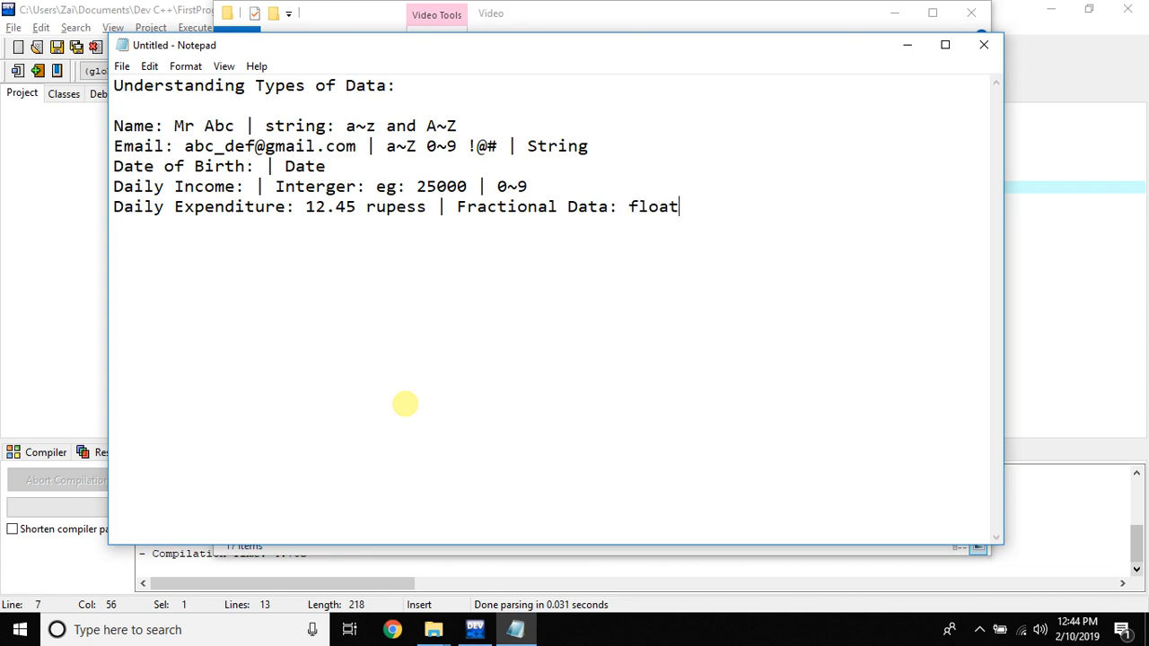
key("BackSpace")
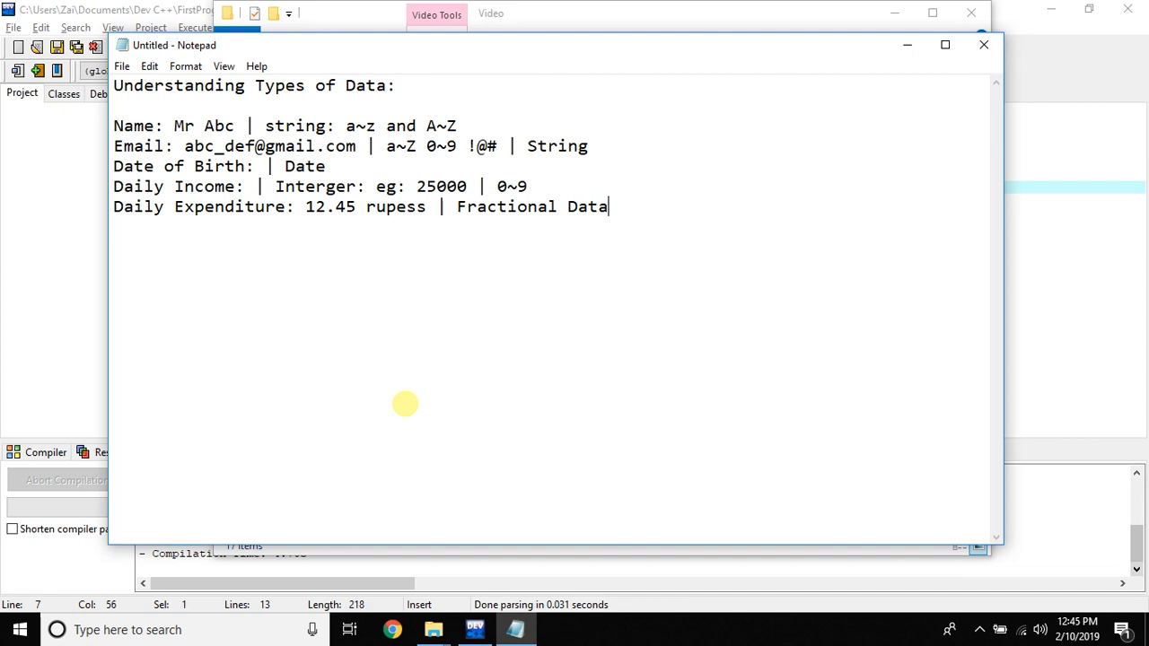
type("Ge")
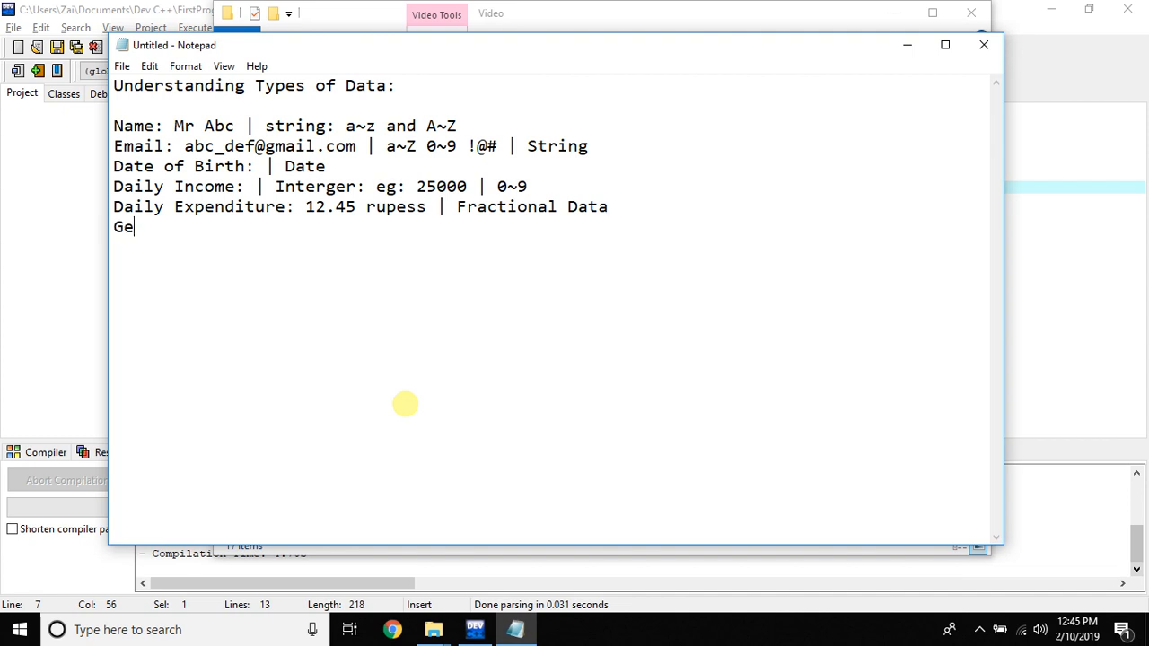
Step: Complete the Gender line as 'M,F | Character: stores only one character' and start a new line
type("nder:")
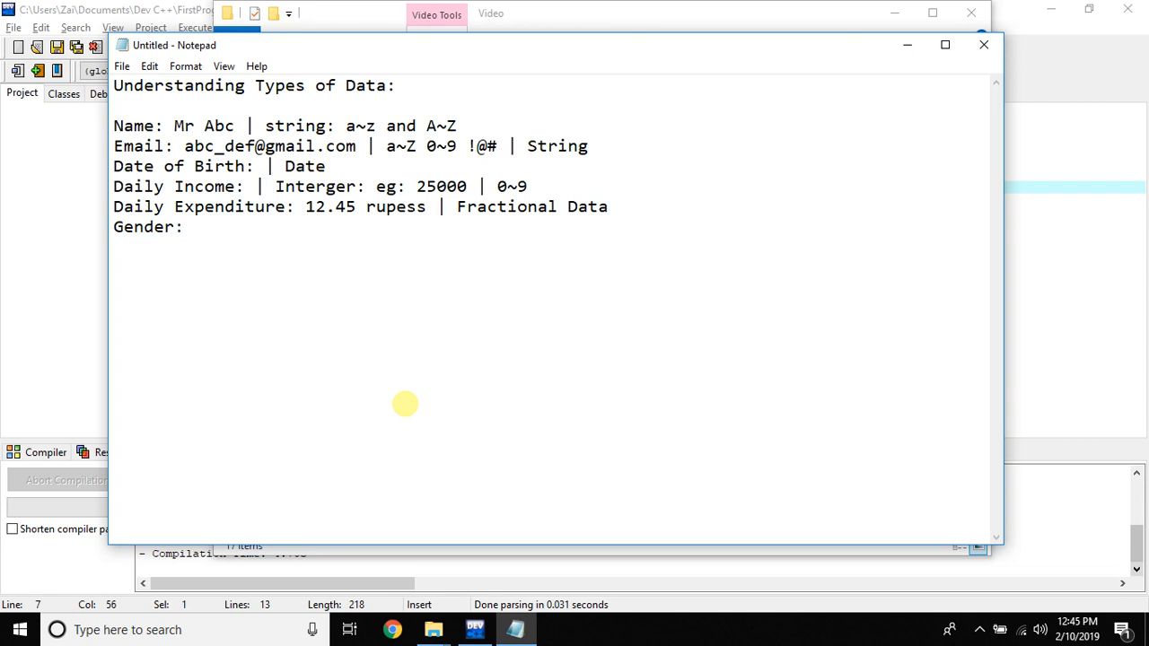
type("M")
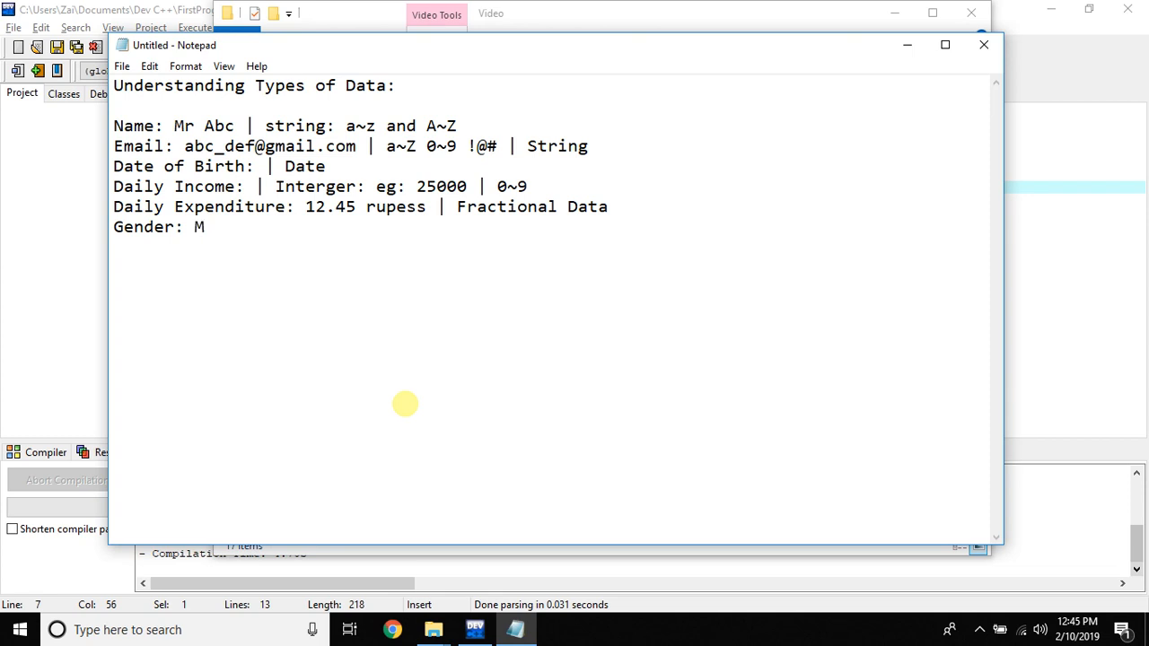
type(",F |")
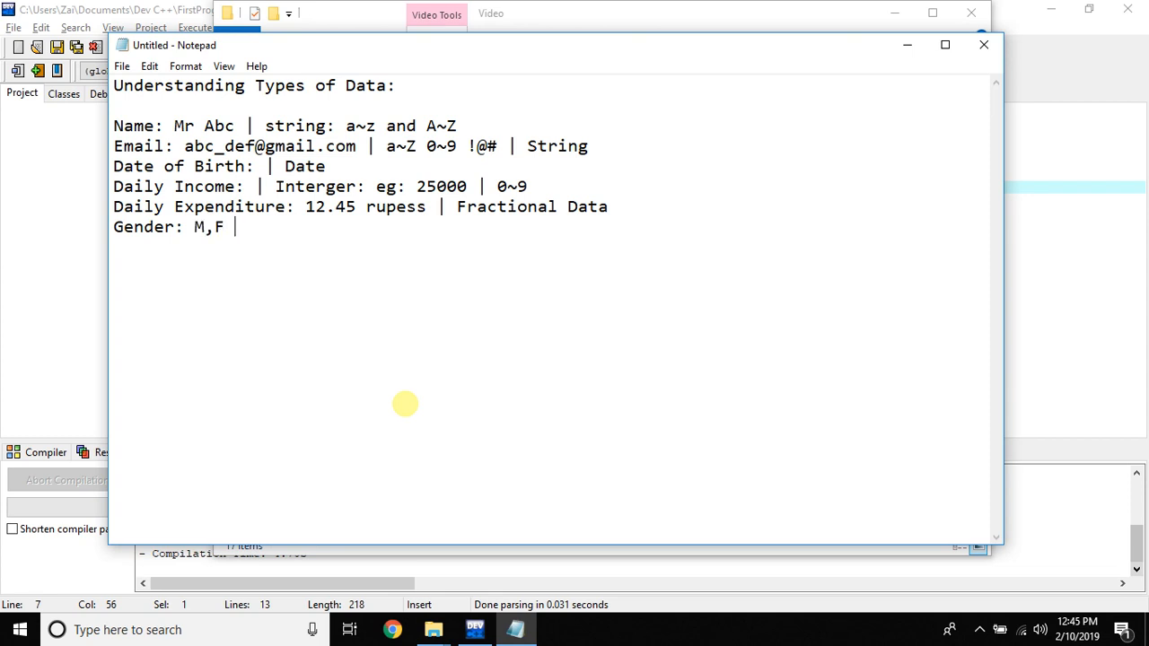
type("Cha")
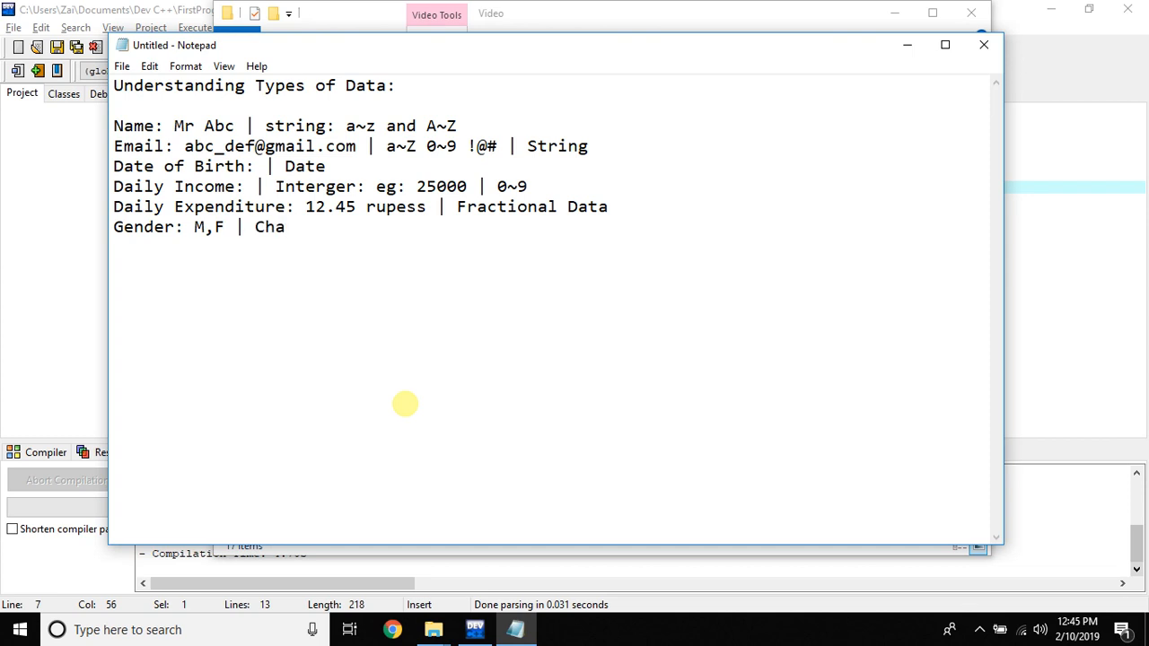
type("racte")
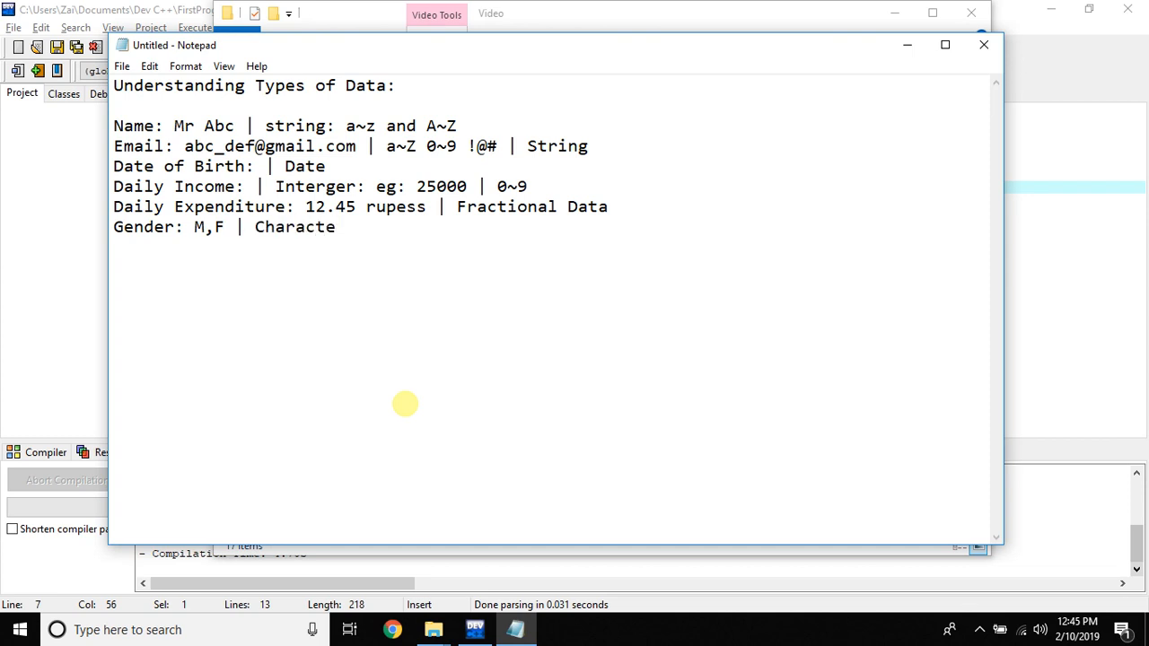
type("r")
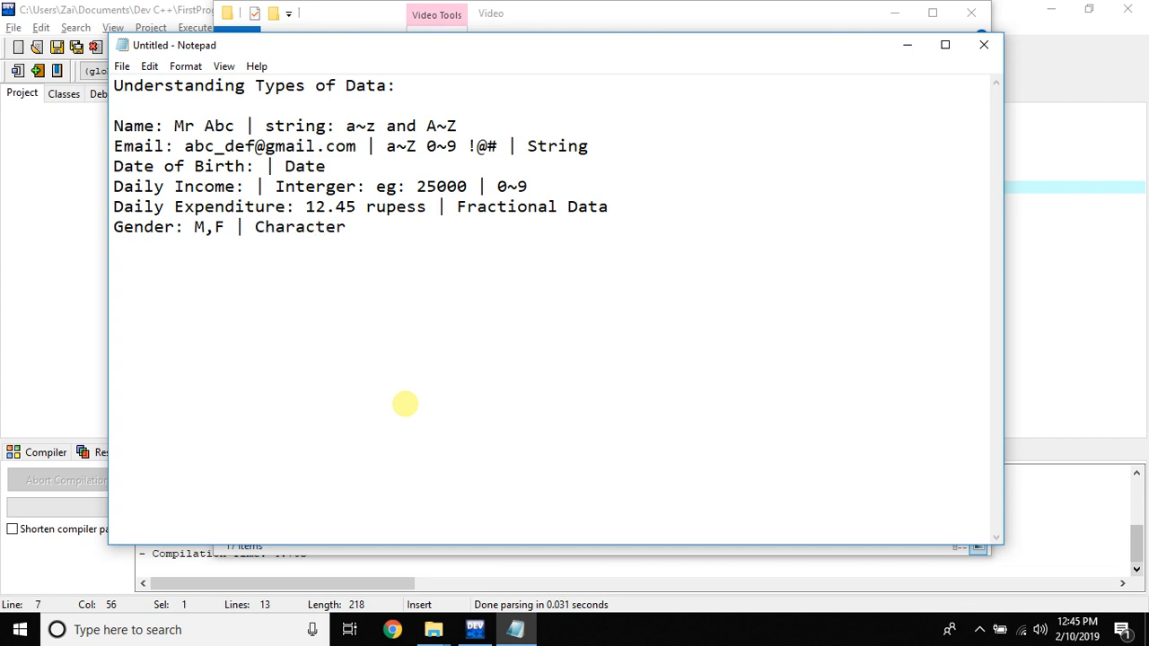
type(": store")
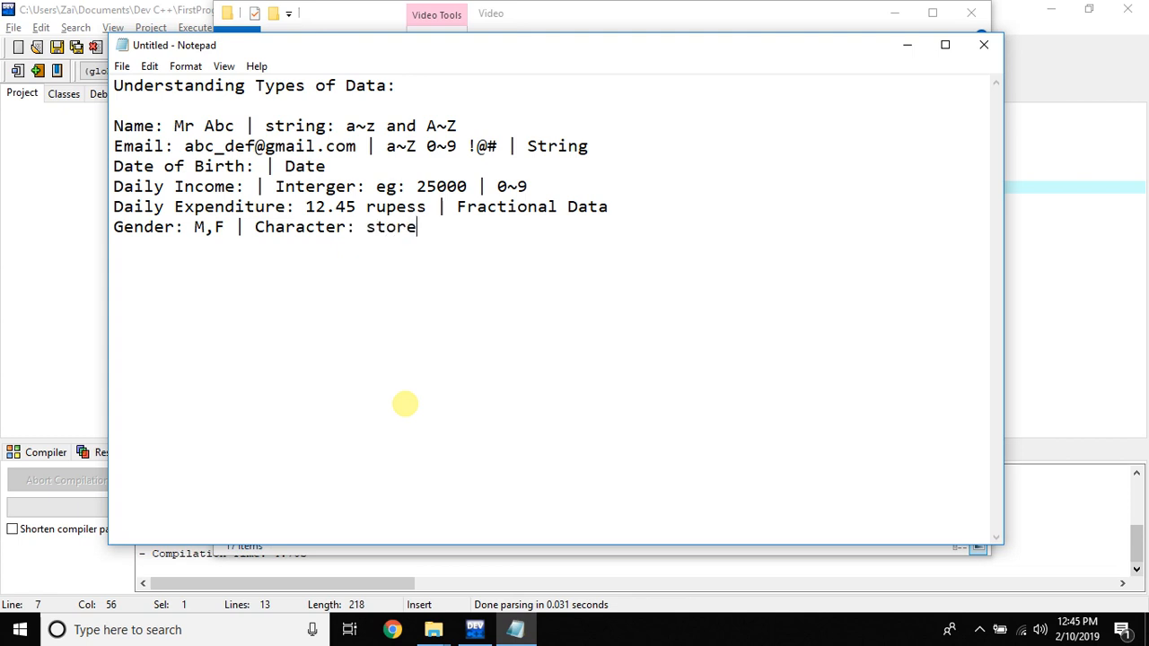
type("s only one c")
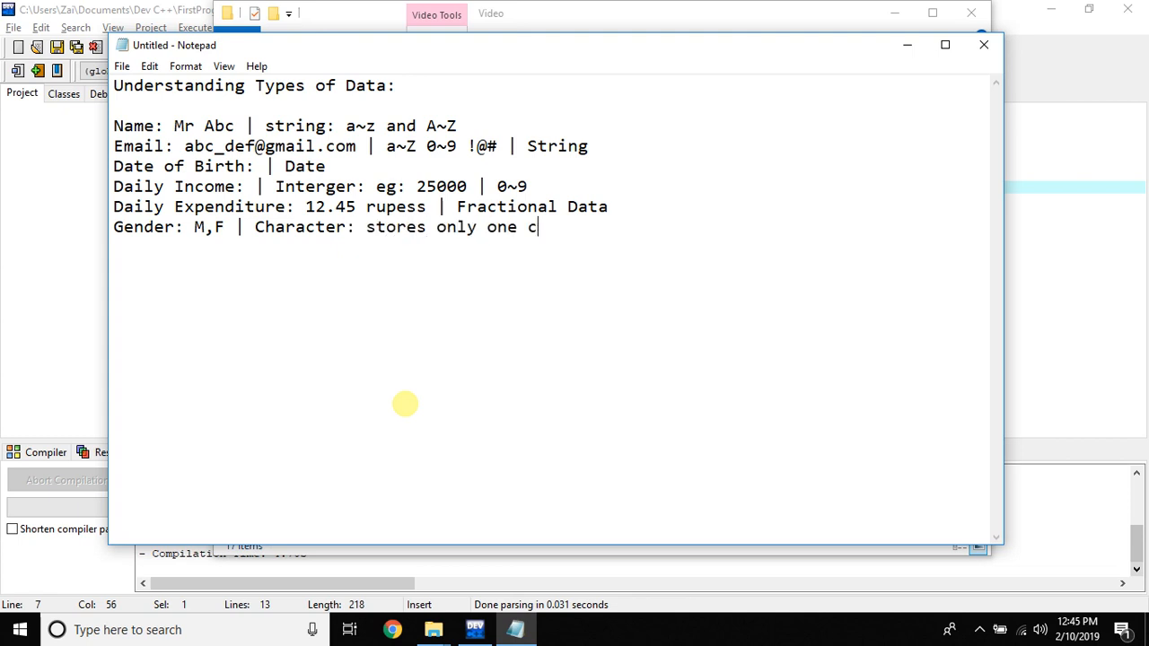
type("haracter")
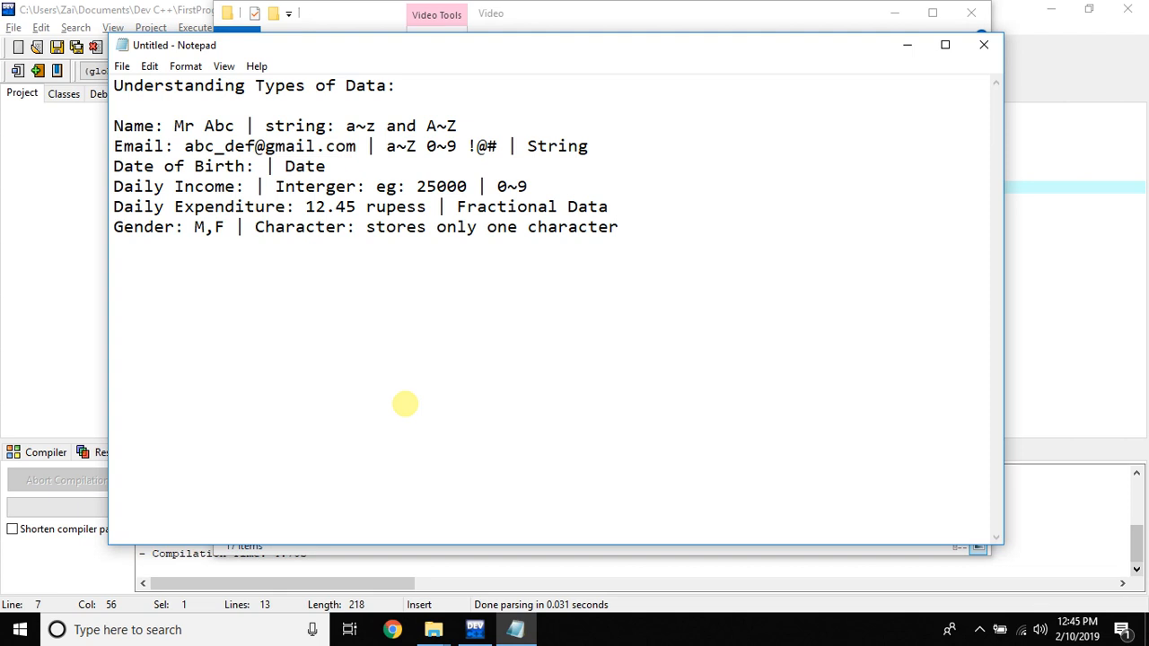
key("Enter")
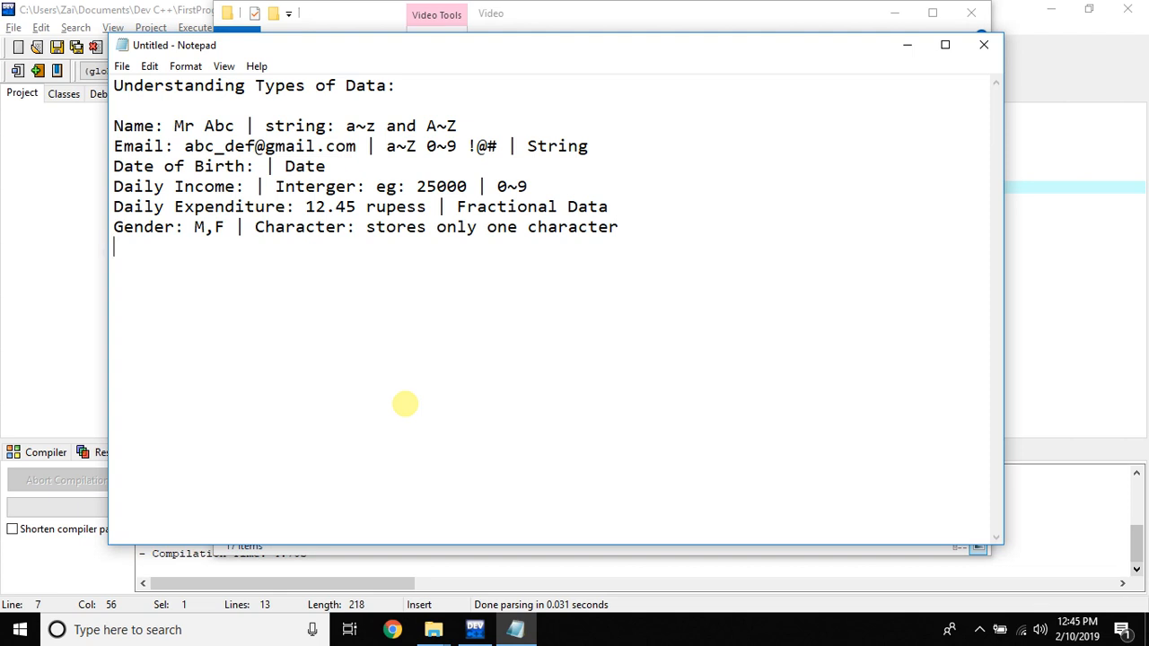
Step: Type 'Are you interested in services: Y / N: Boolean | True / False'
type("Are")
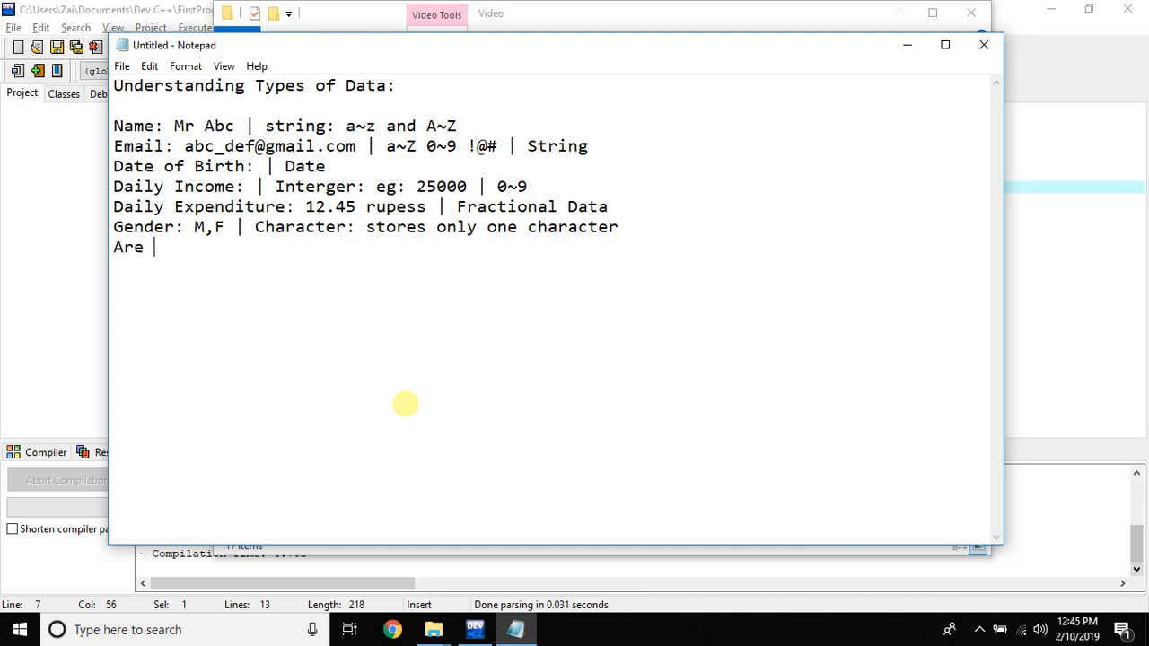
type("you intere")
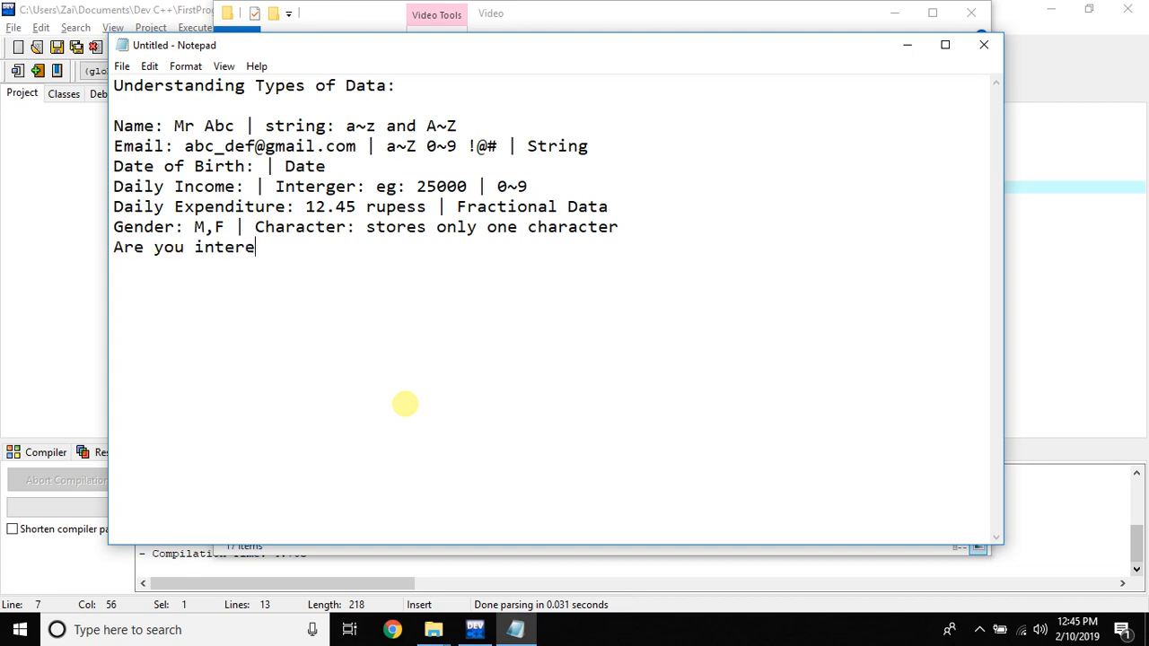
type("sted in service")
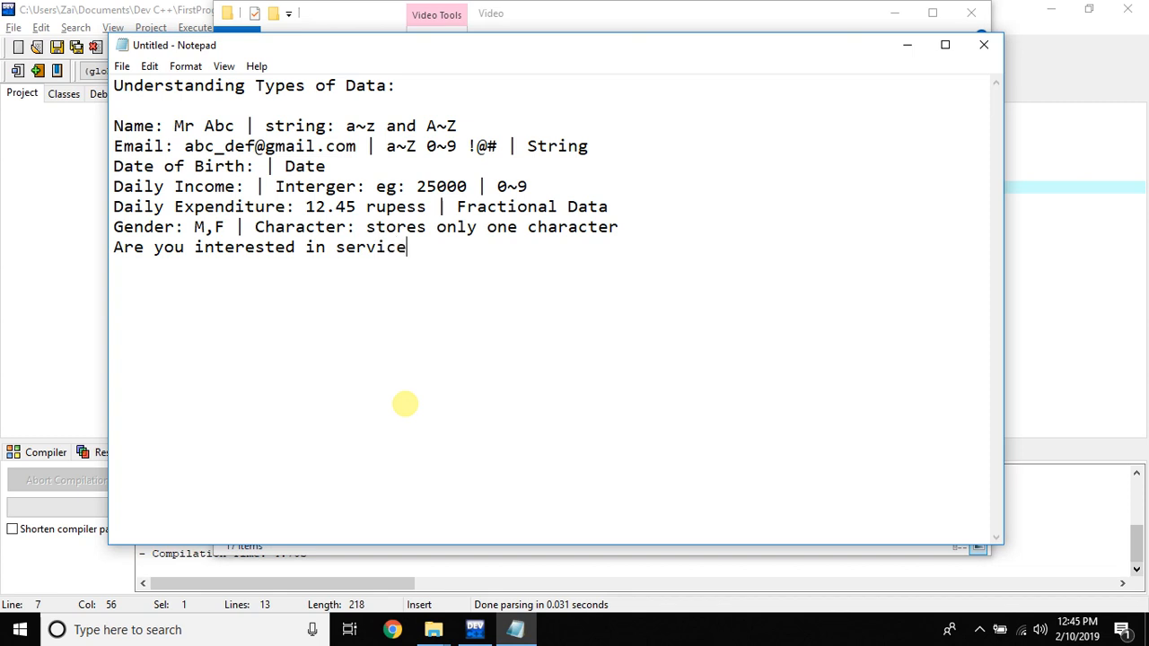
type("s: Y")
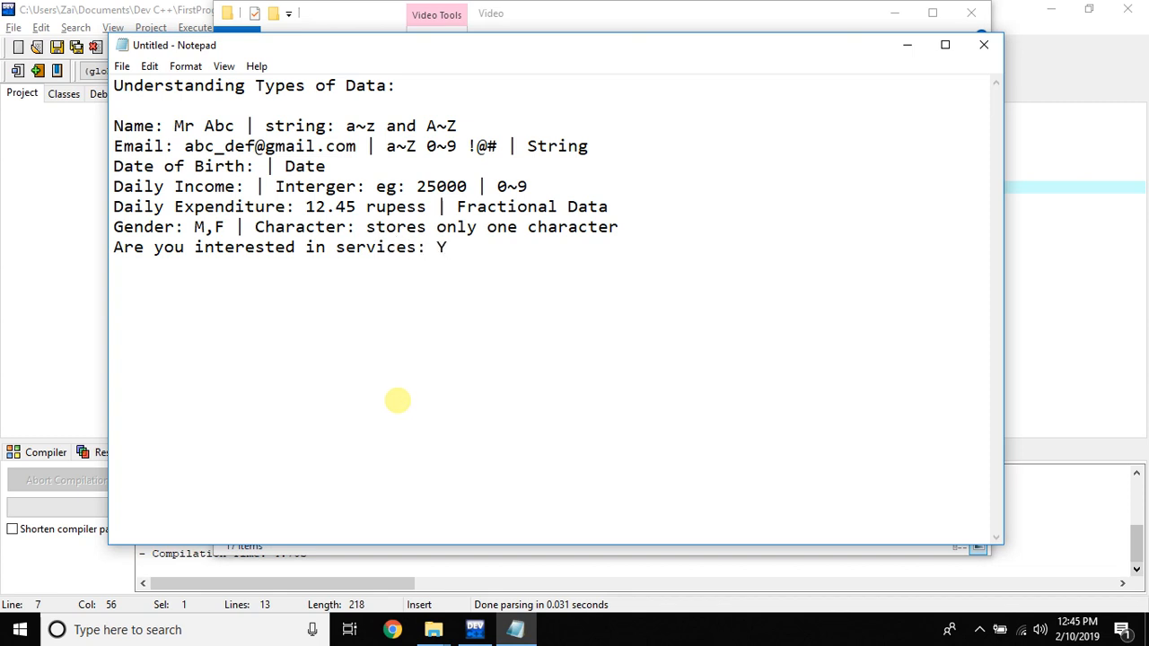
type("/ N:")
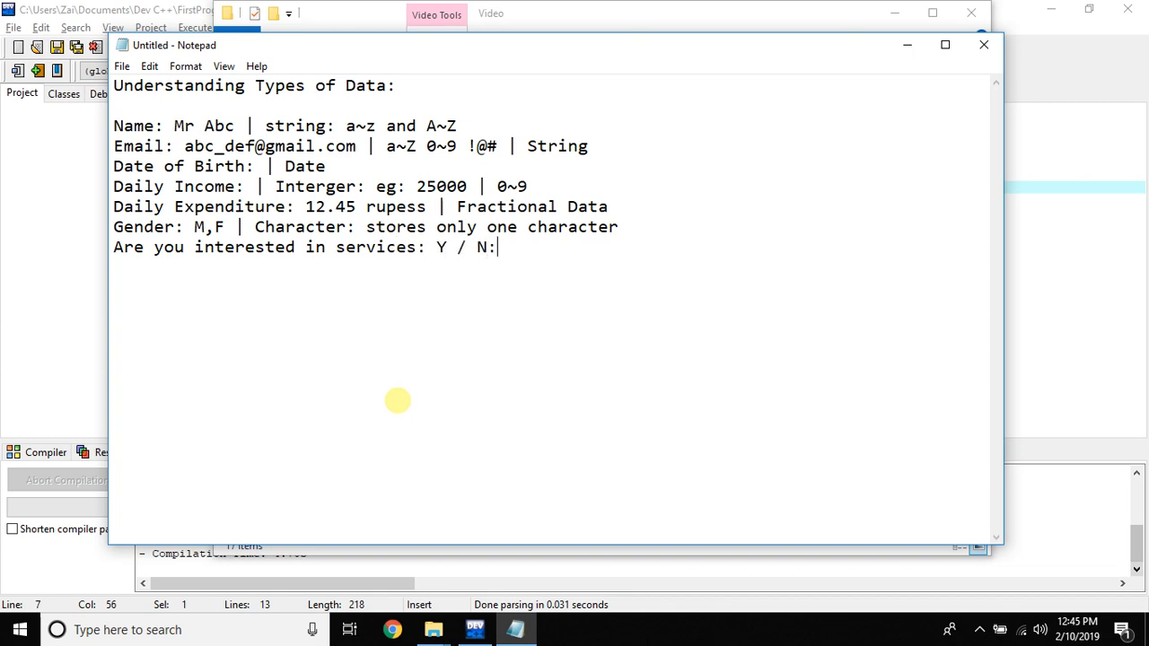
type("Boo")
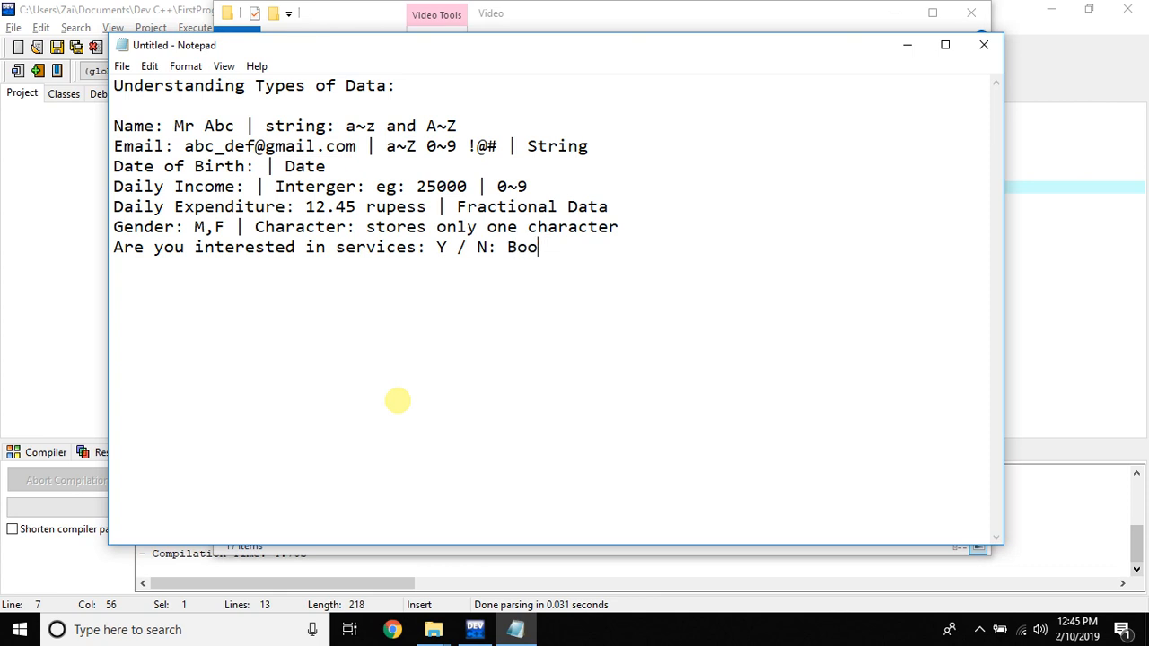
type("lean")
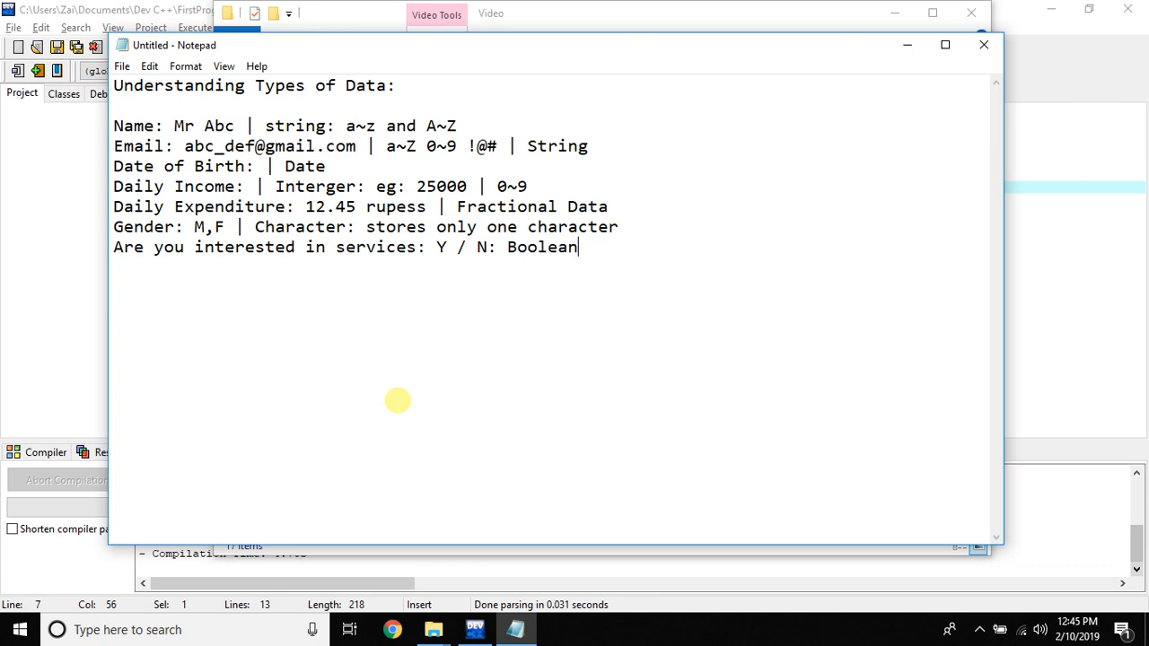
type("| T")
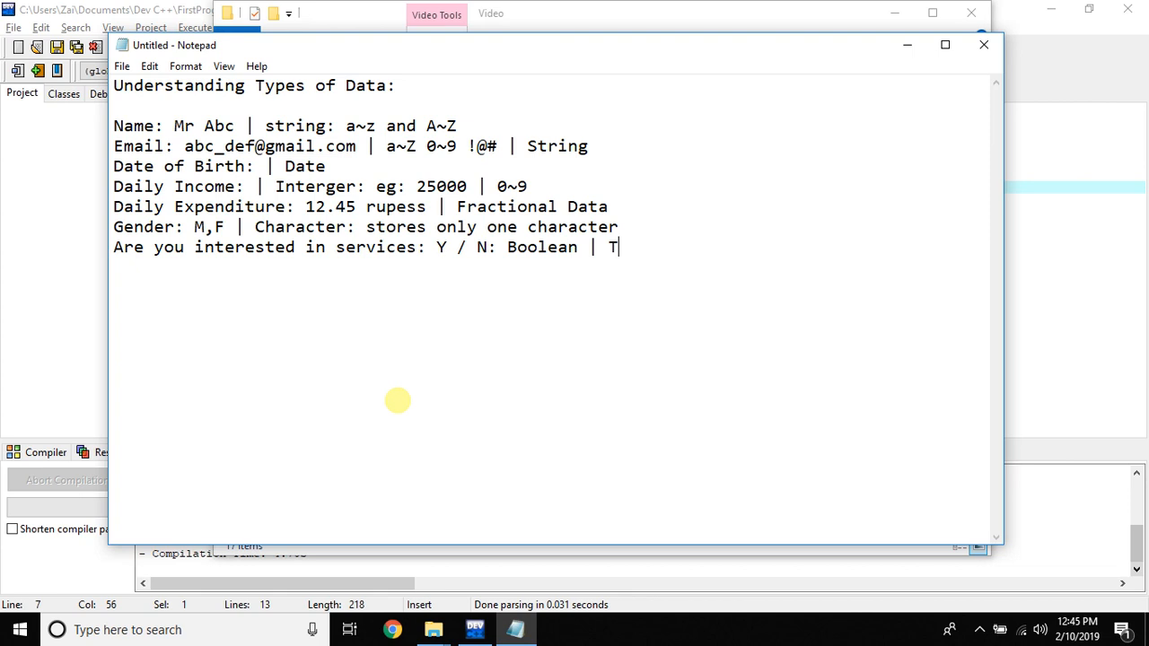
type("rue /")
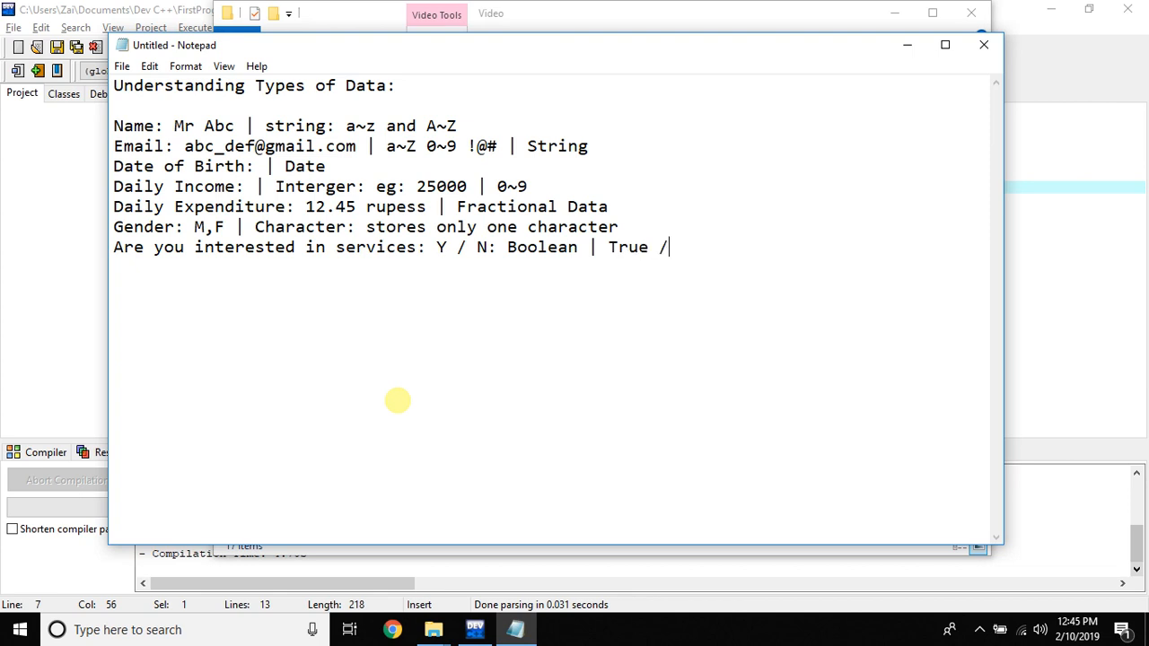
type("False")
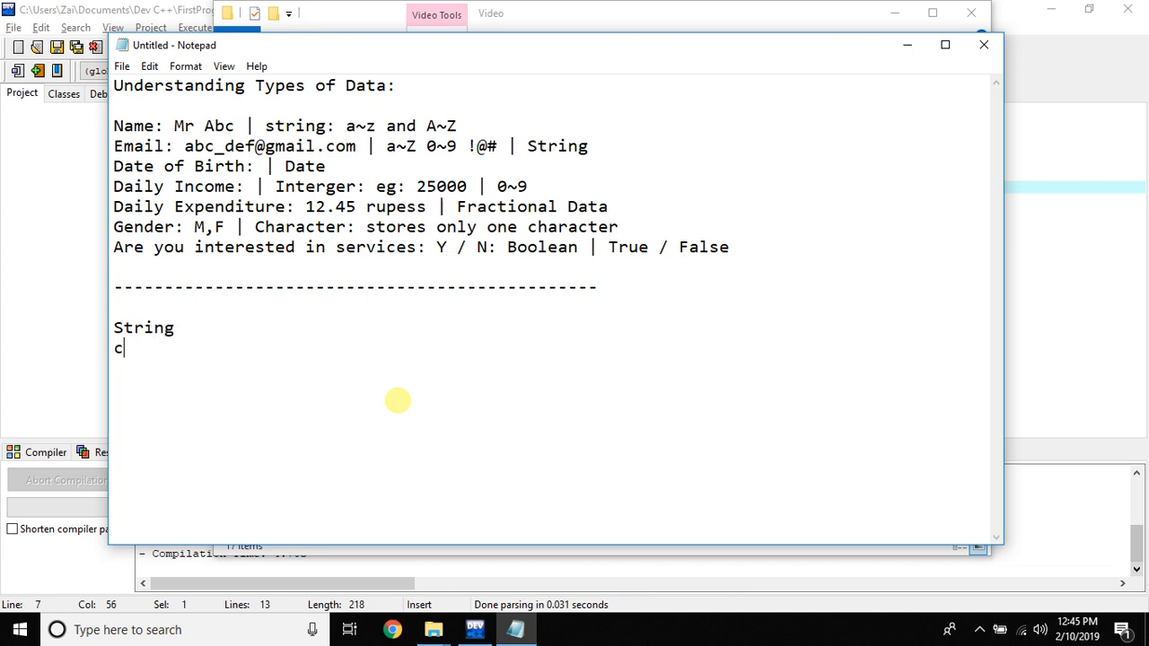
Step: List Character, Interger, Fractional Interger Data and Boolean beneath String below the divider
type("harat")
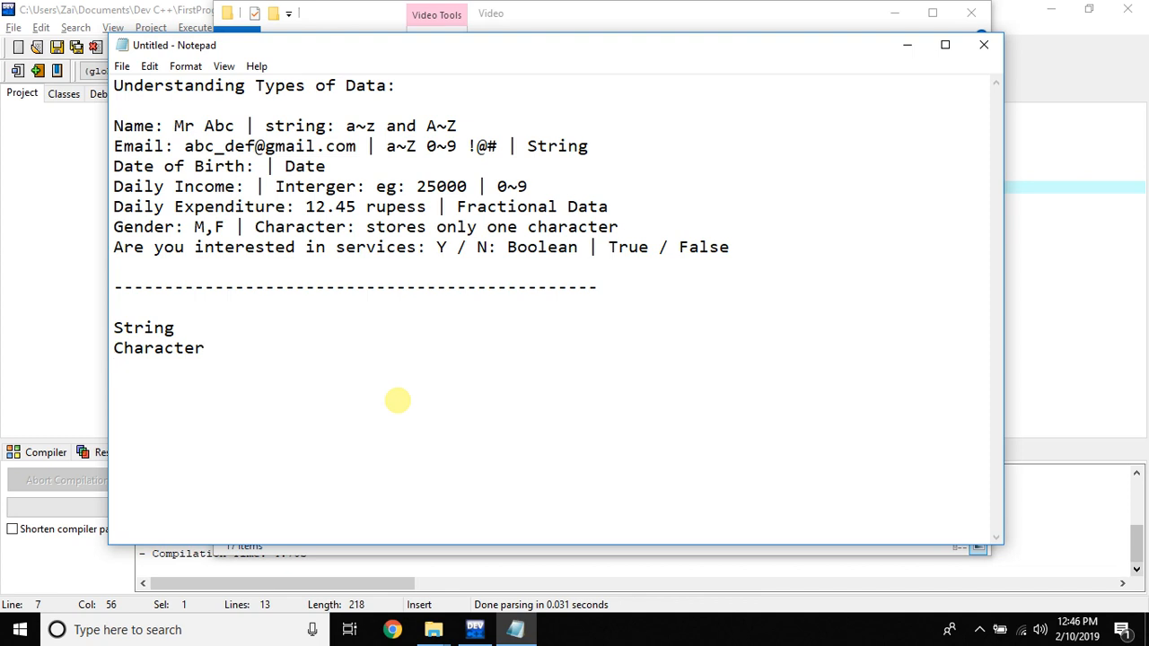
type("Interger")
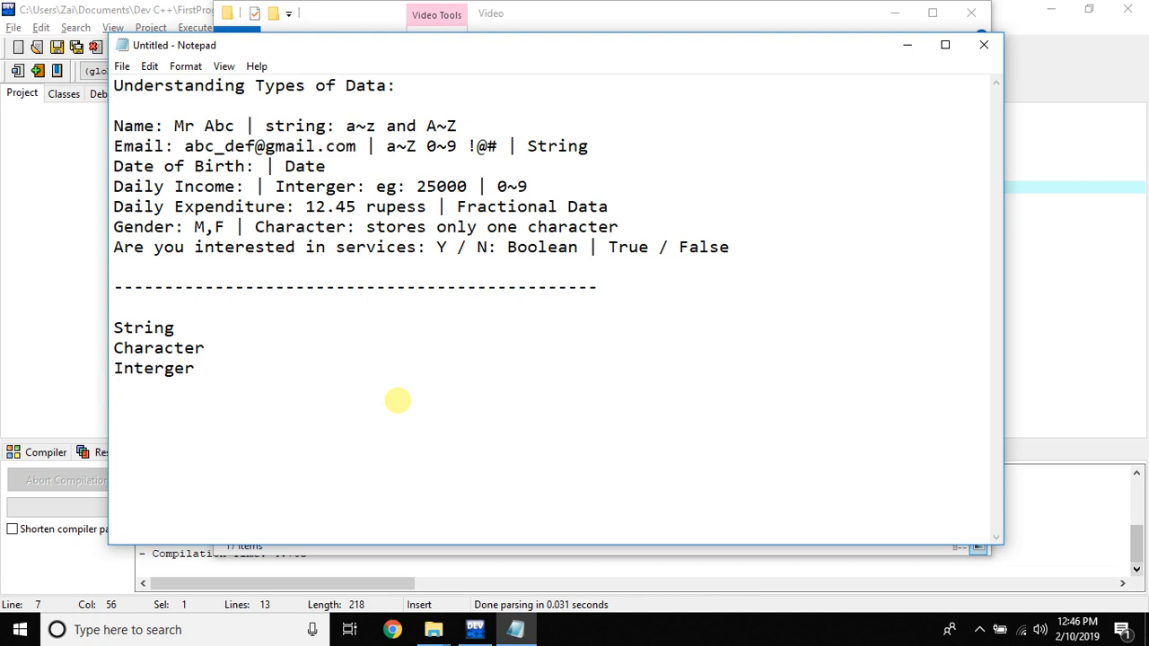
type("Fract")
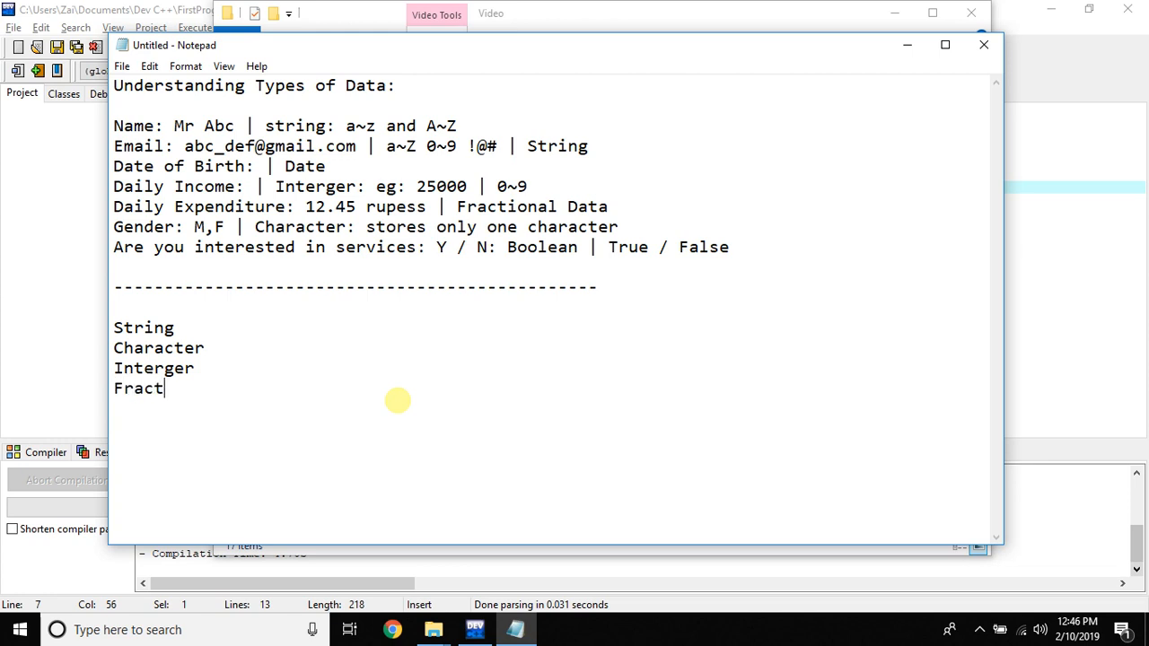
type("ional In")
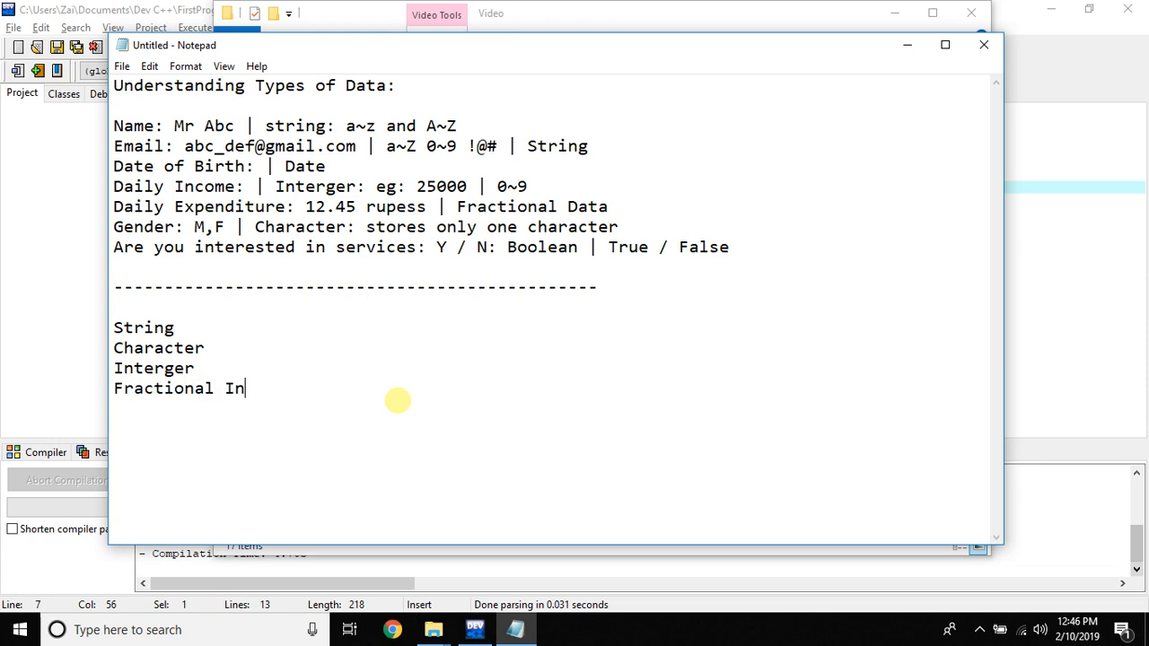
type("terger Da")
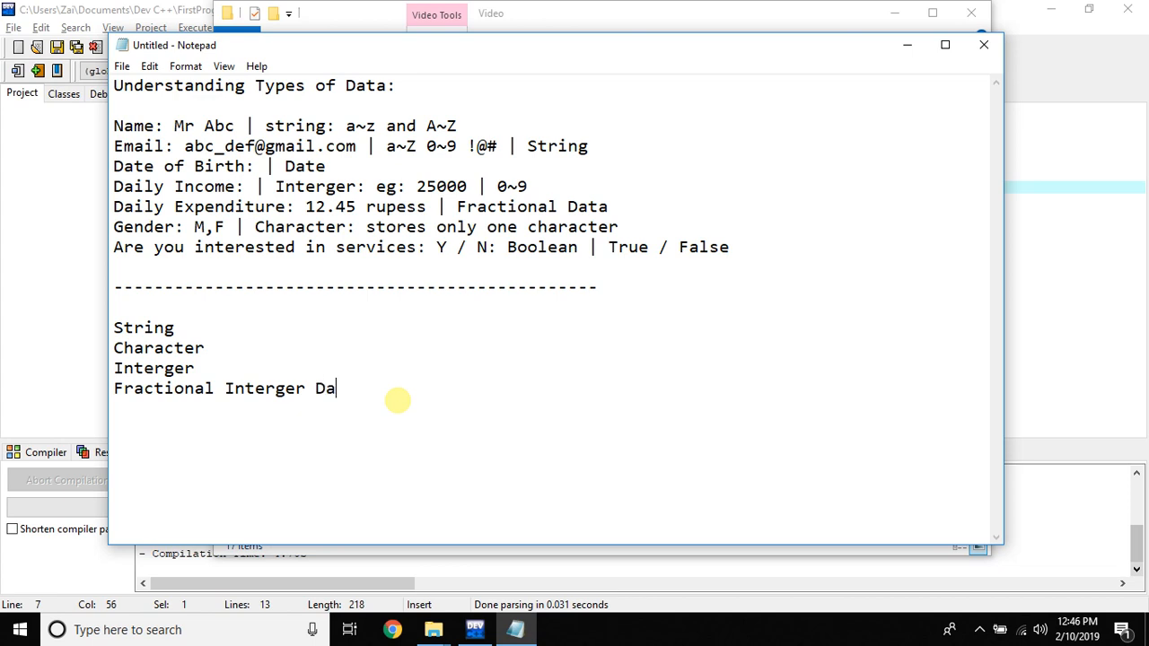
type("ta")
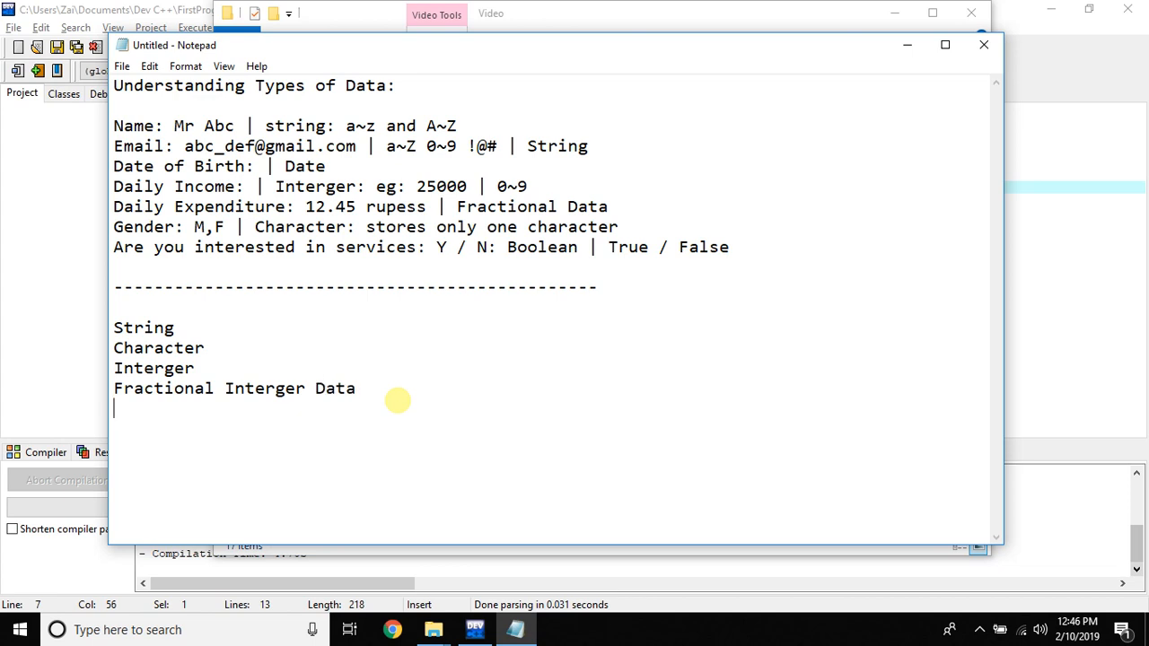
type("Boolean")
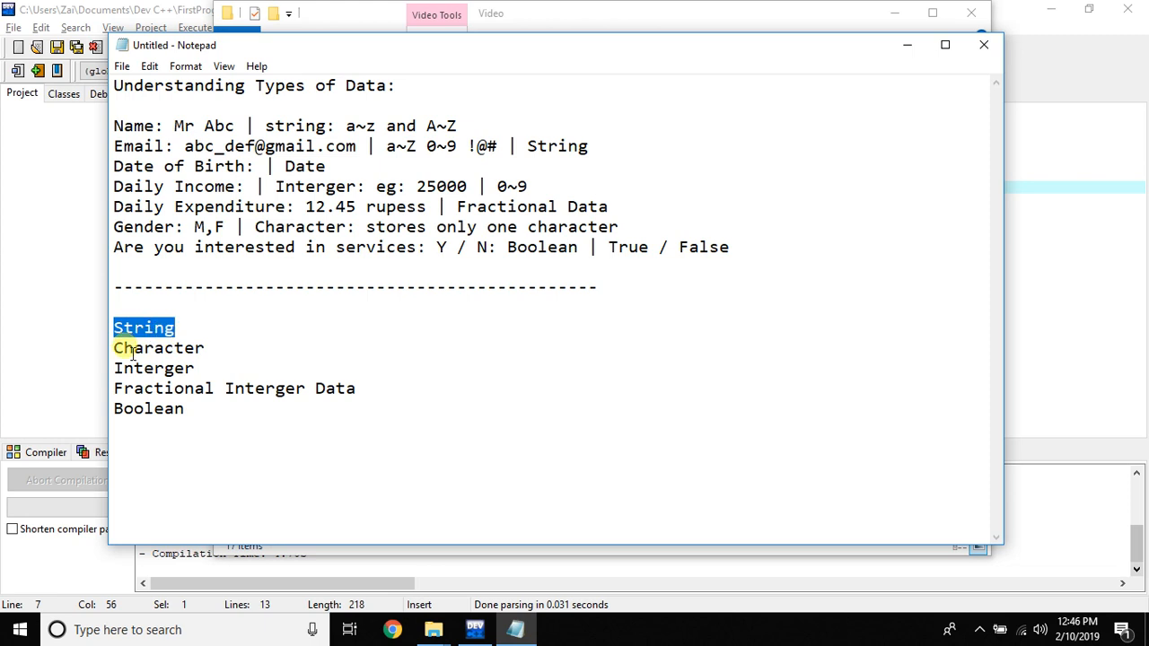
double_click(158, 348)
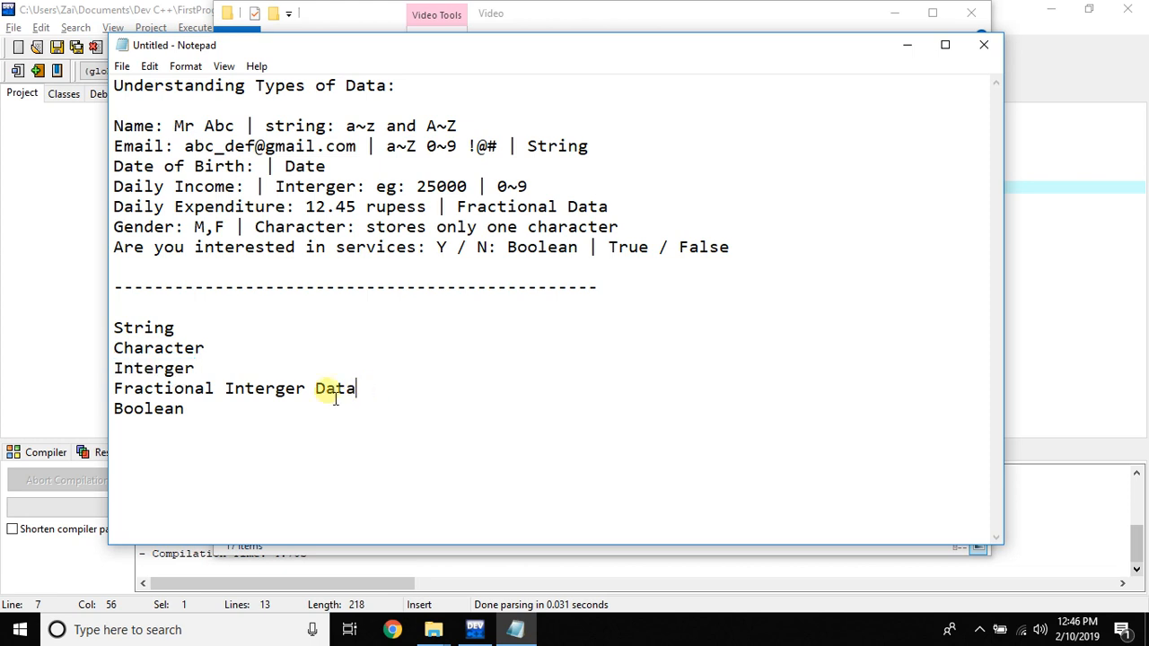
triple_click(233, 388)
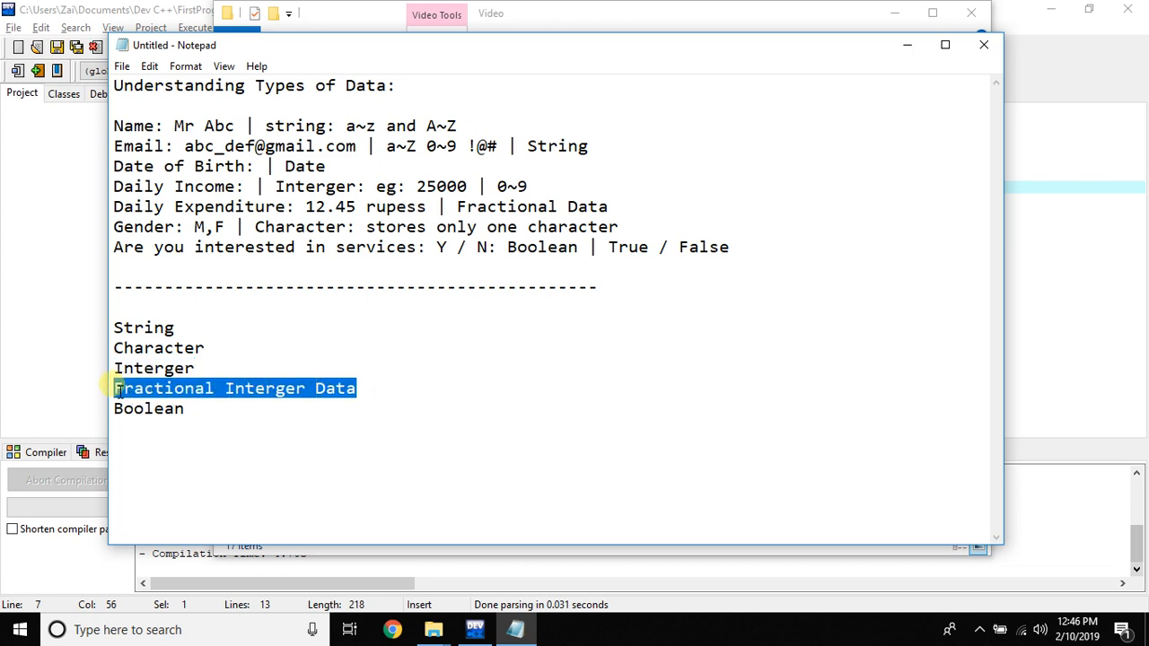